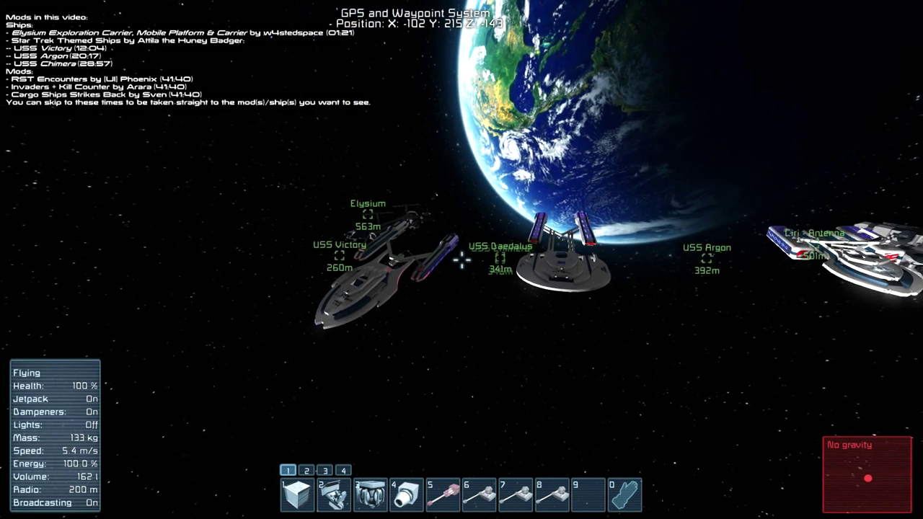
mouse_move(462, 260)
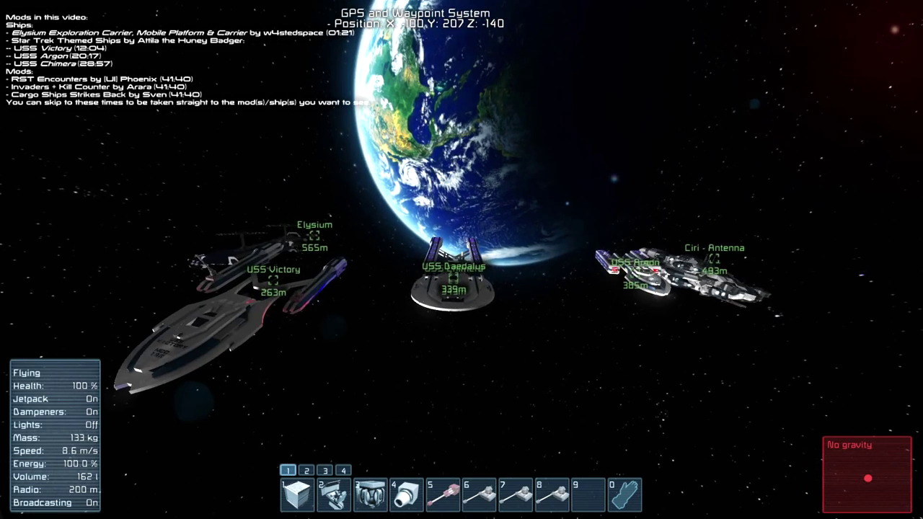
mouse_move(461, 260)
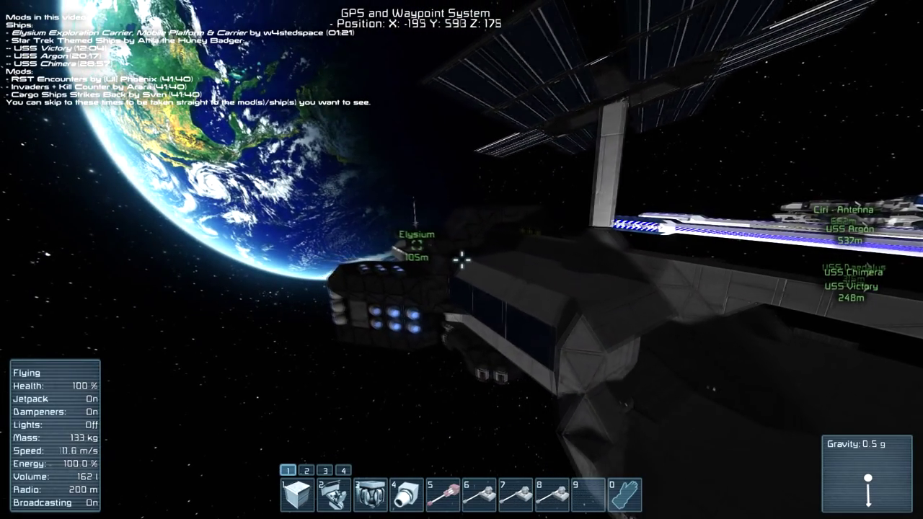
mouse_move(461, 260)
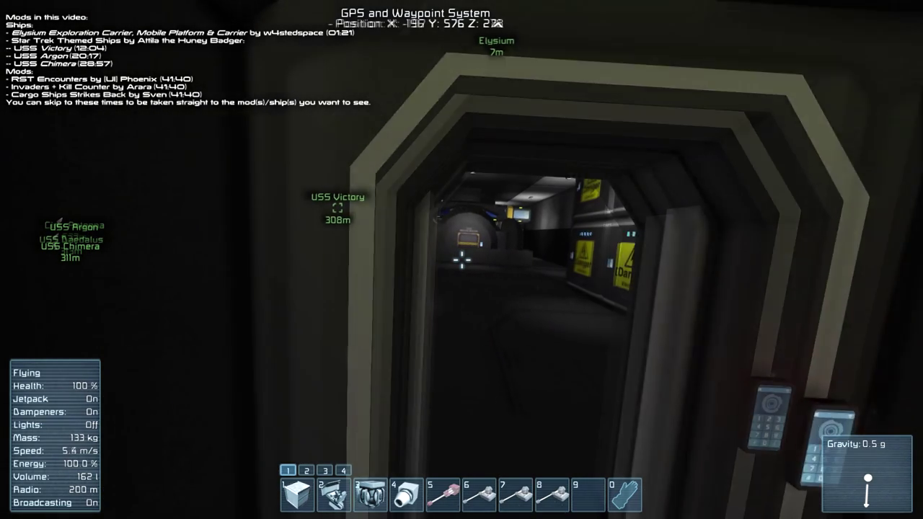
Fly through the doorway into the Elysium's corridor beside the battery compartments
key("z")
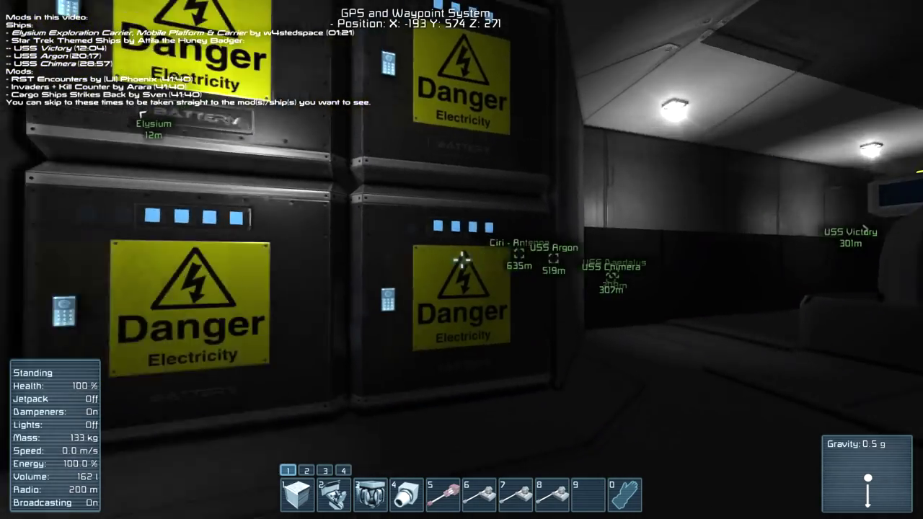
mouse_move(461, 260)
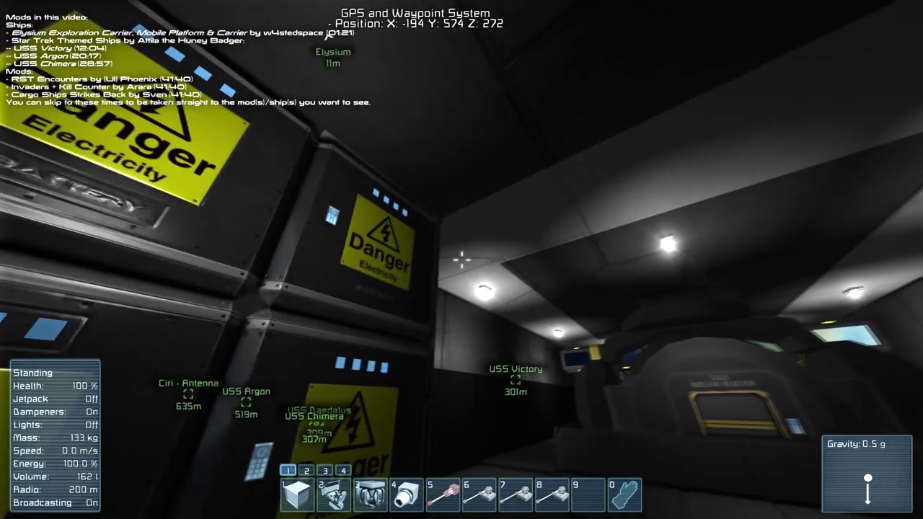
mouse_move(462, 260)
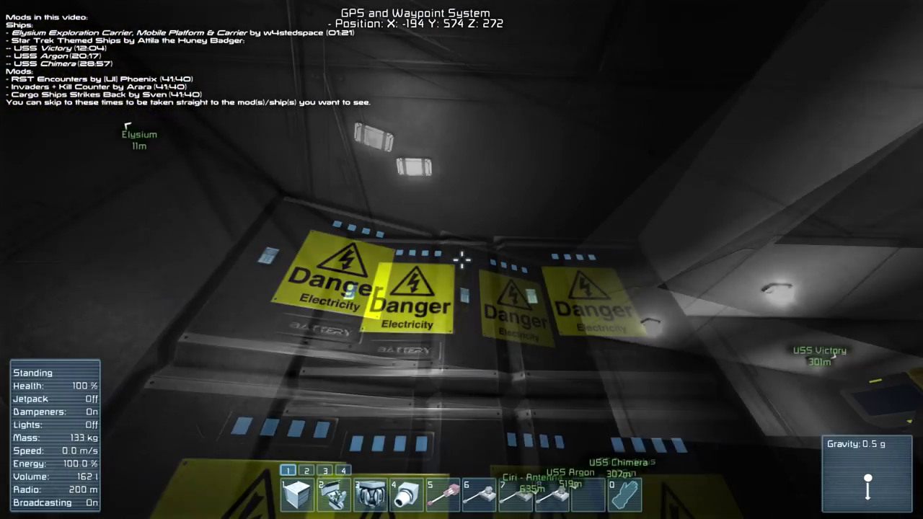
mouse_move(462, 260)
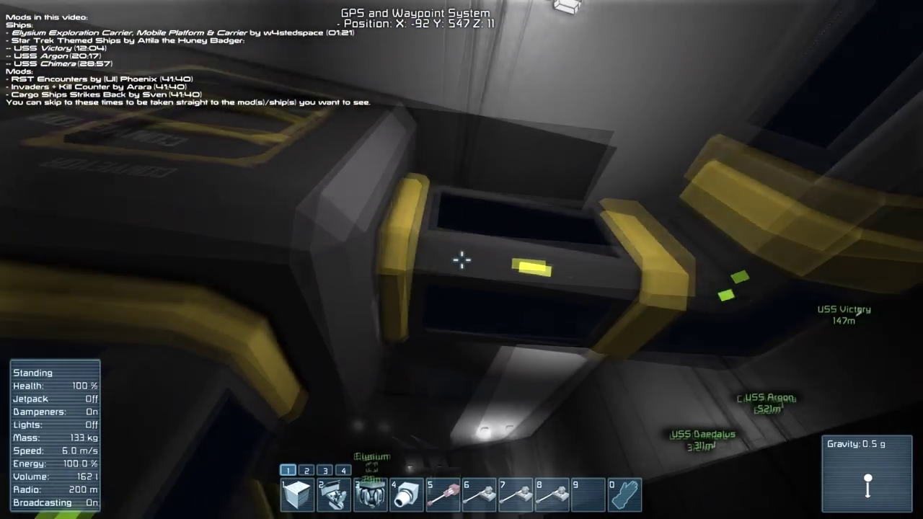
mouse_move(462, 260)
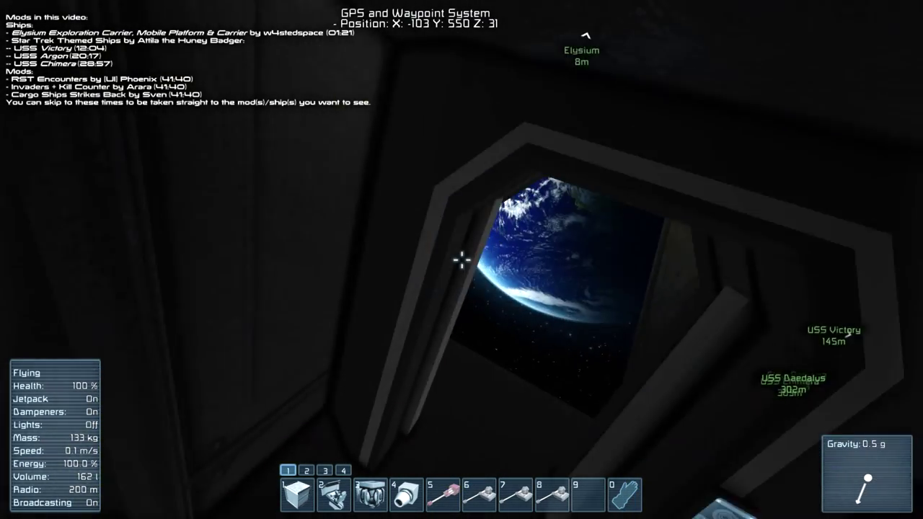
mouse_move(461, 259)
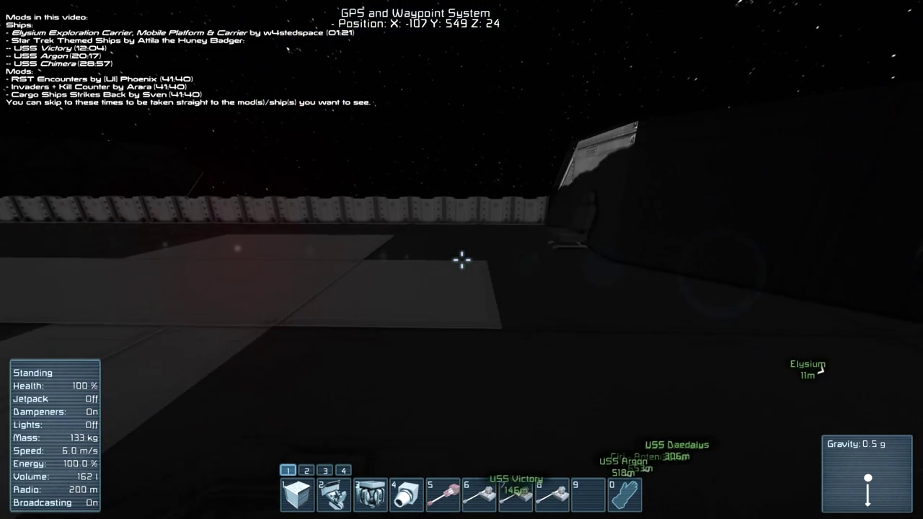
mouse_move(462, 259)
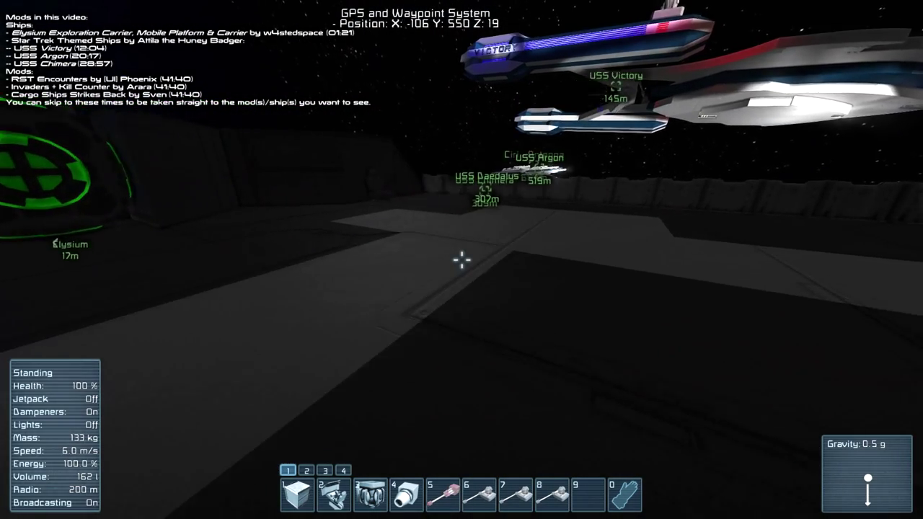
mouse_move(462, 260)
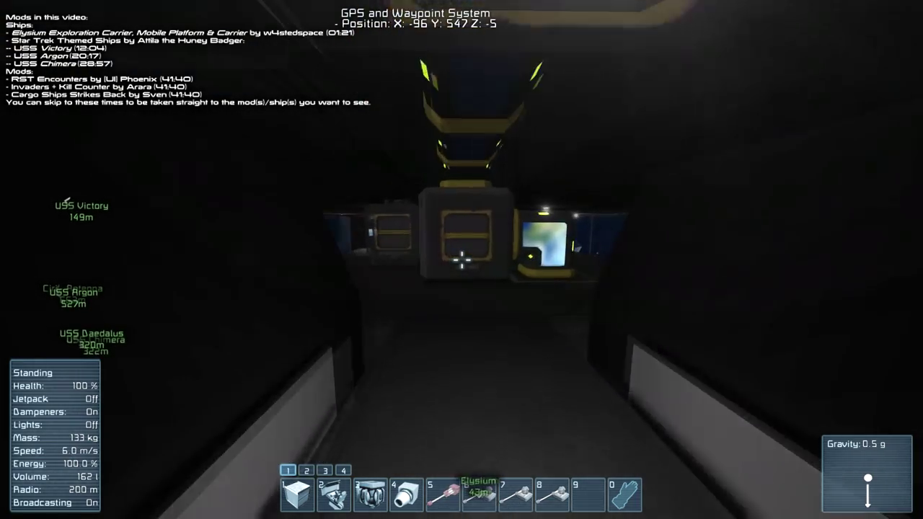
mouse_move(461, 260)
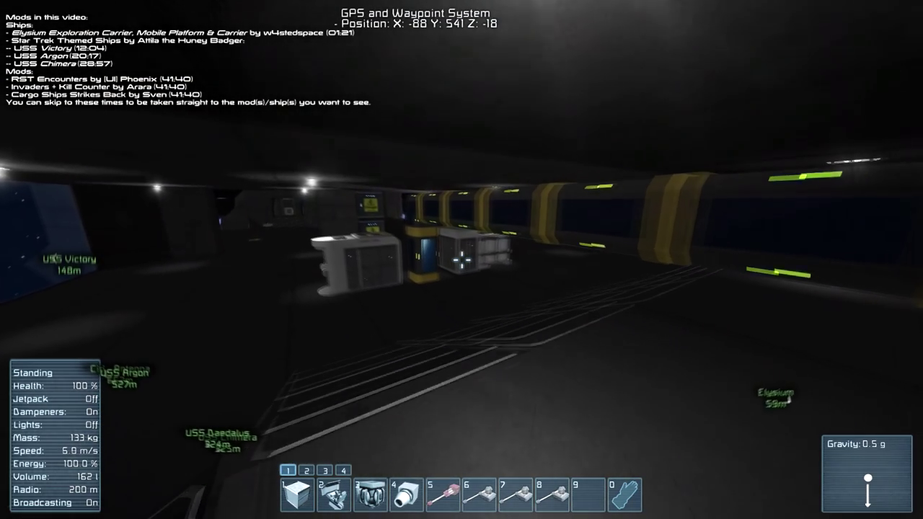
mouse_move(461, 260)
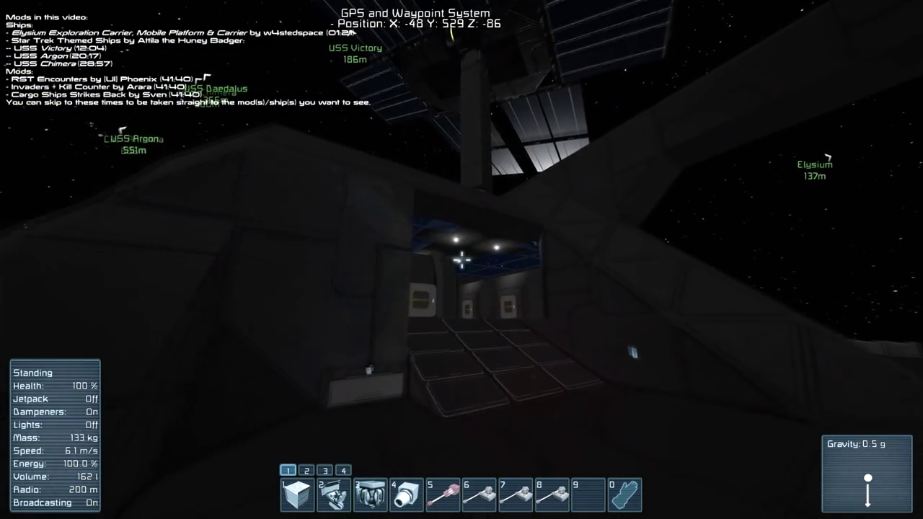
mouse_move(462, 260)
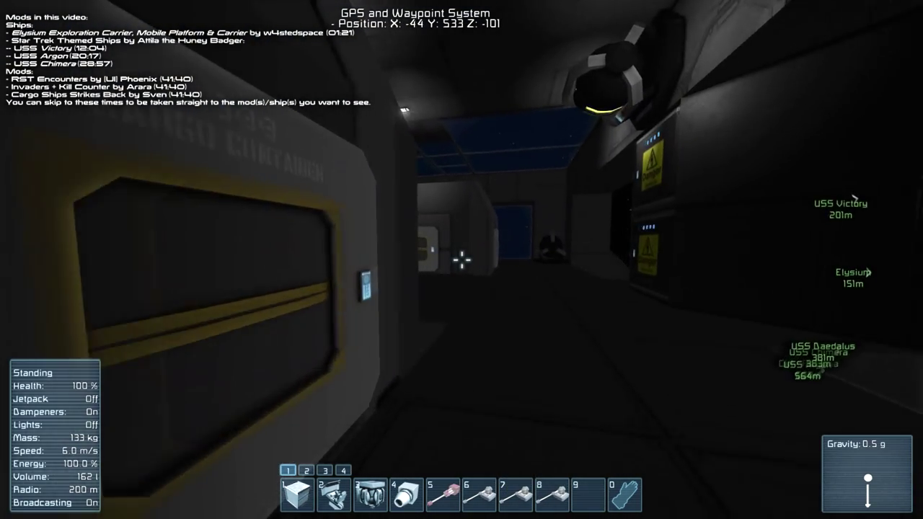
mouse_move(461, 260)
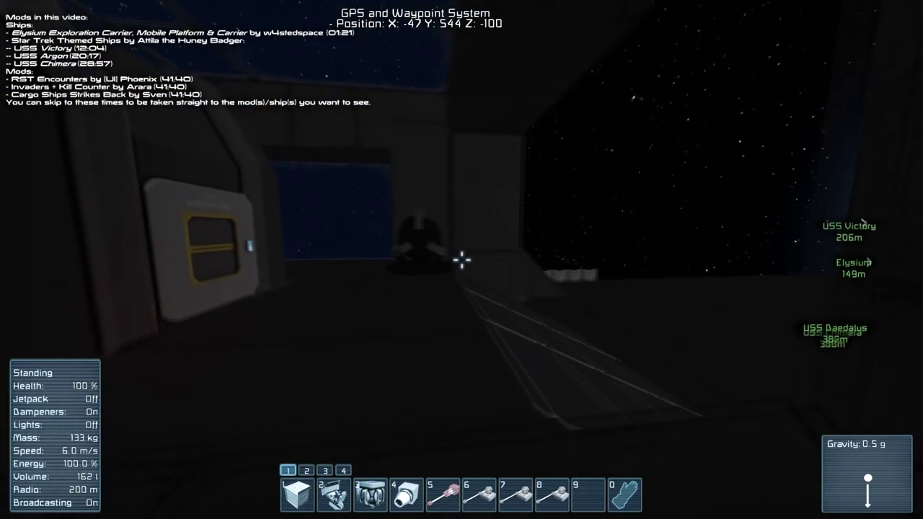
mouse_move(461, 260)
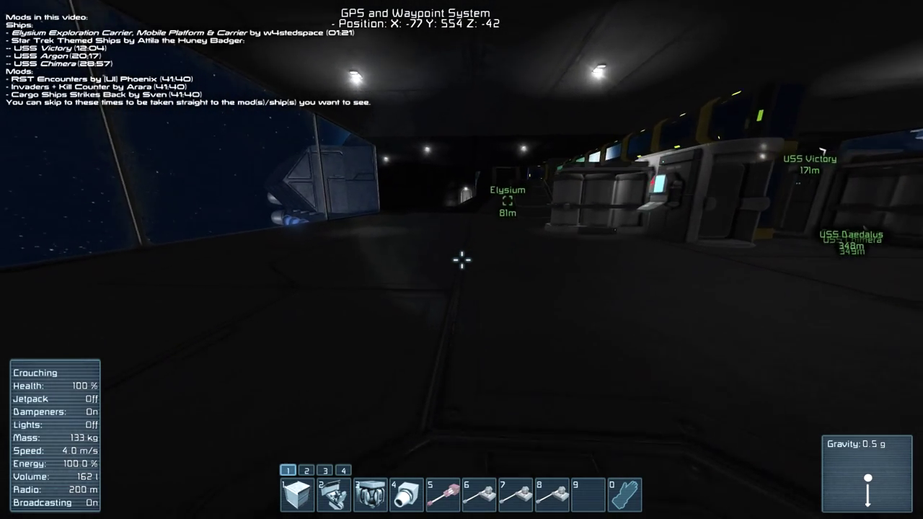
mouse_move(462, 259)
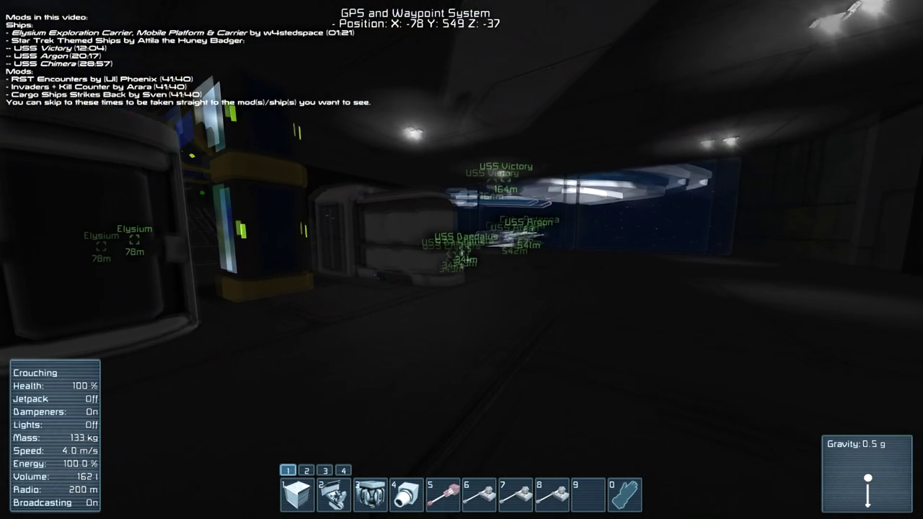
mouse_move(461, 259)
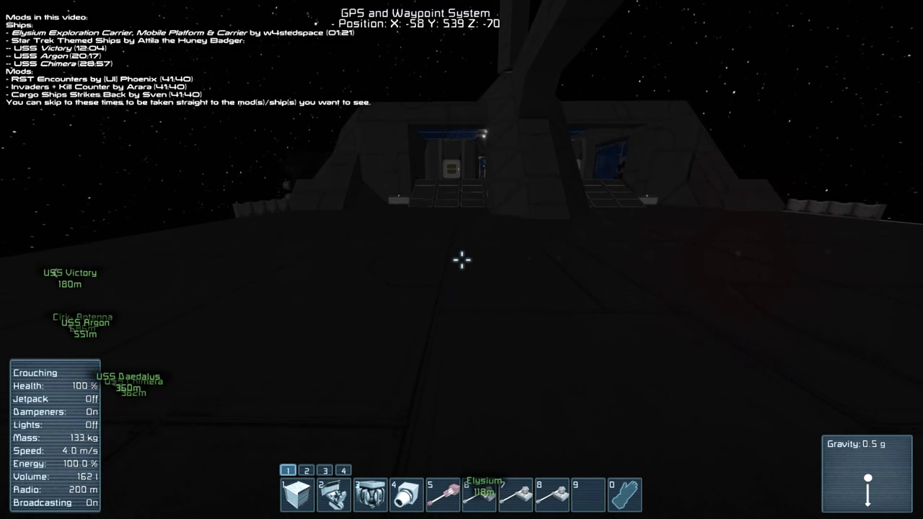
mouse_move(462, 260)
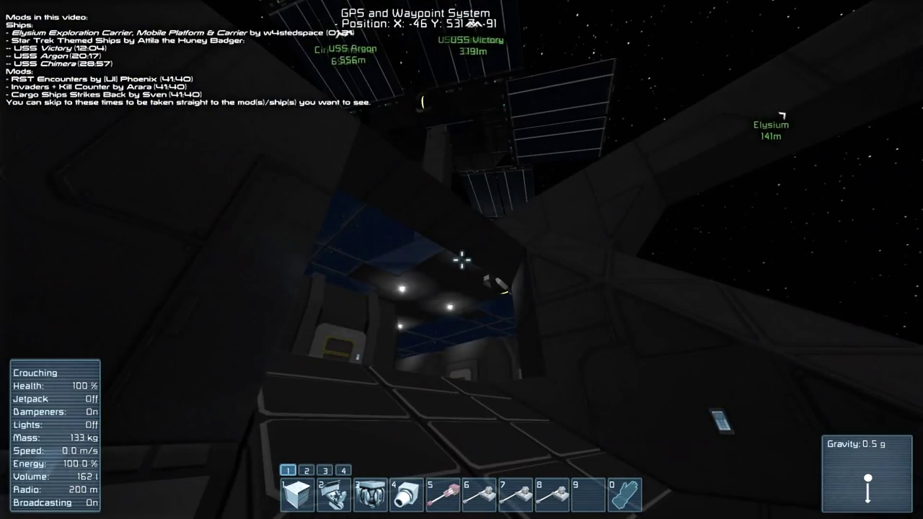
mouse_move(462, 260)
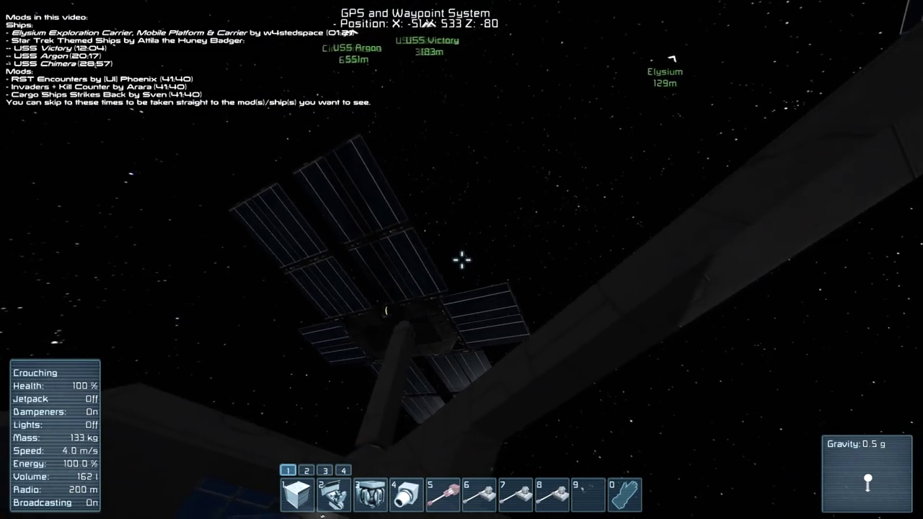
mouse_move(462, 259)
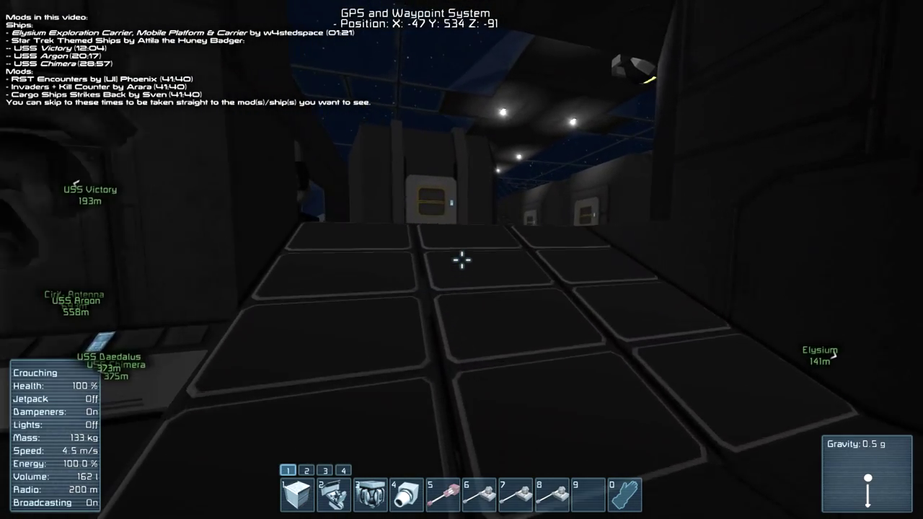
mouse_move(461, 260)
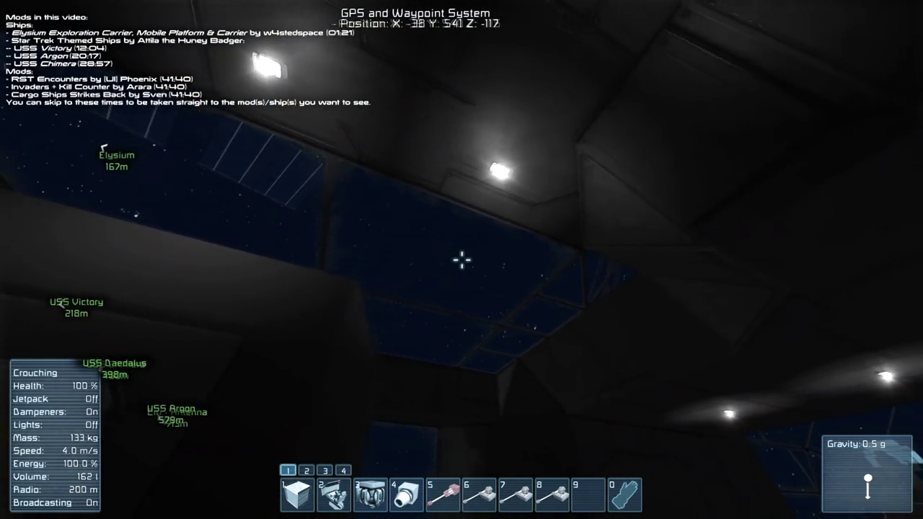
mouse_move(462, 259)
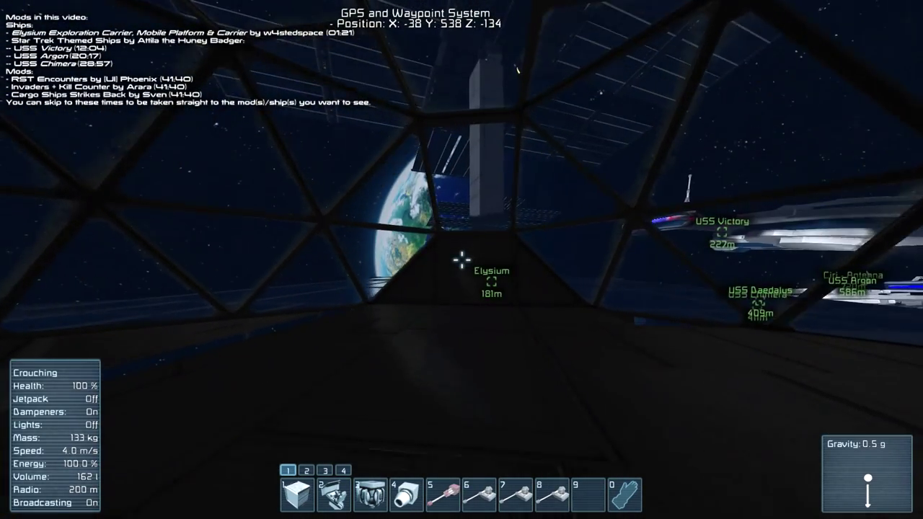
mouse_move(462, 259)
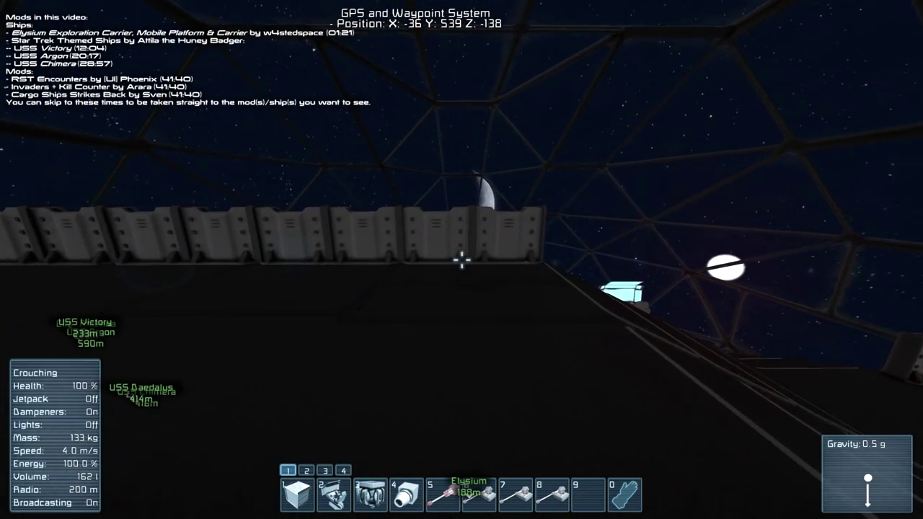
mouse_move(462, 260)
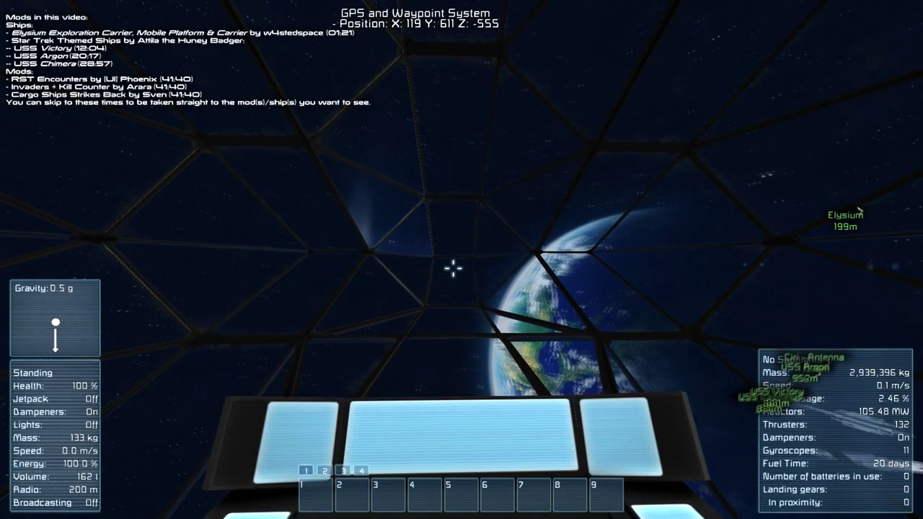
mouse_move(461, 260)
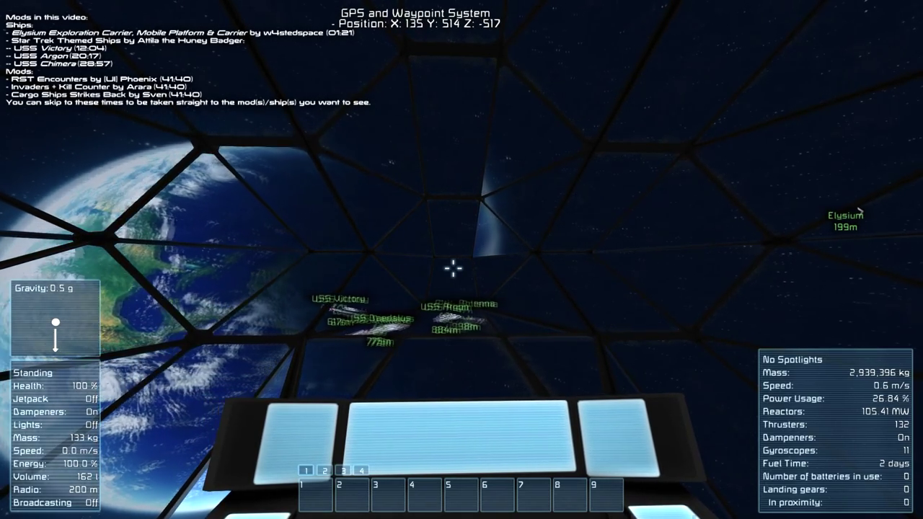
Leave the bridge console and fly outside the glass dome over the top deck
key("z")
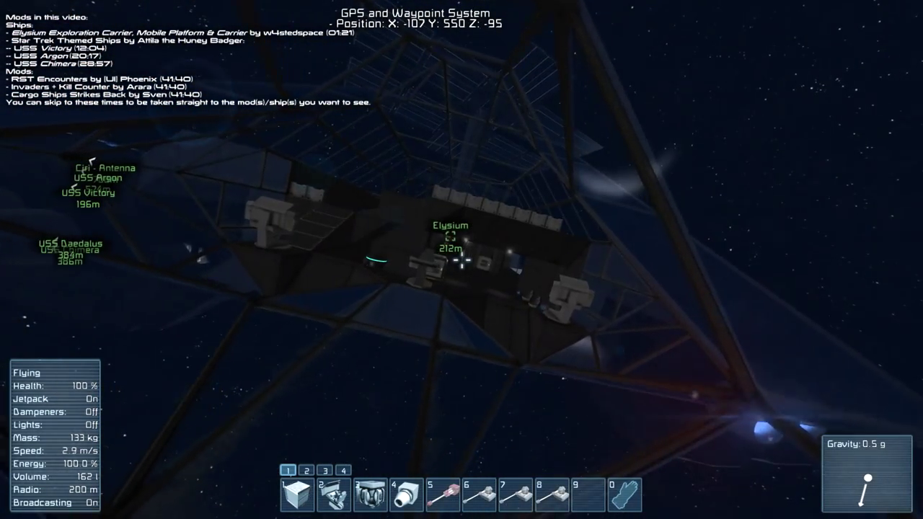
Fly out beneath the dome framework with the jetpack on
key("z")
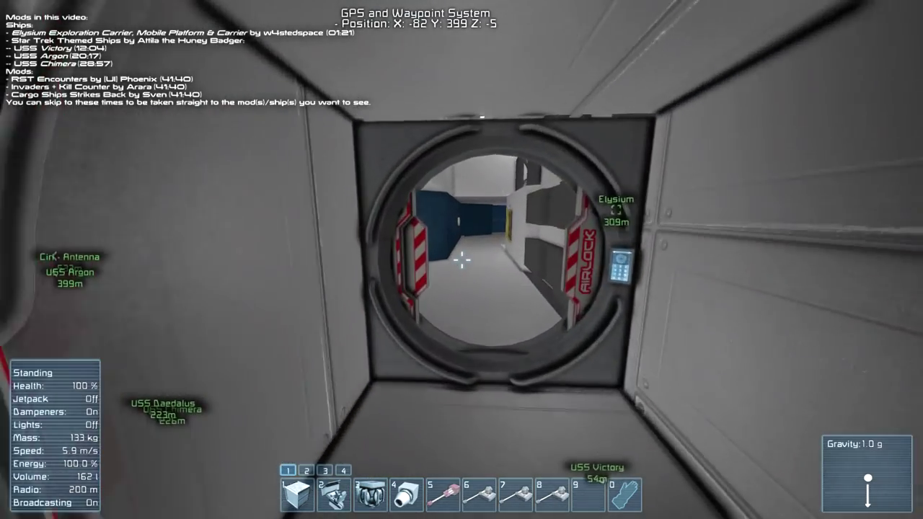
mouse_move(461, 260)
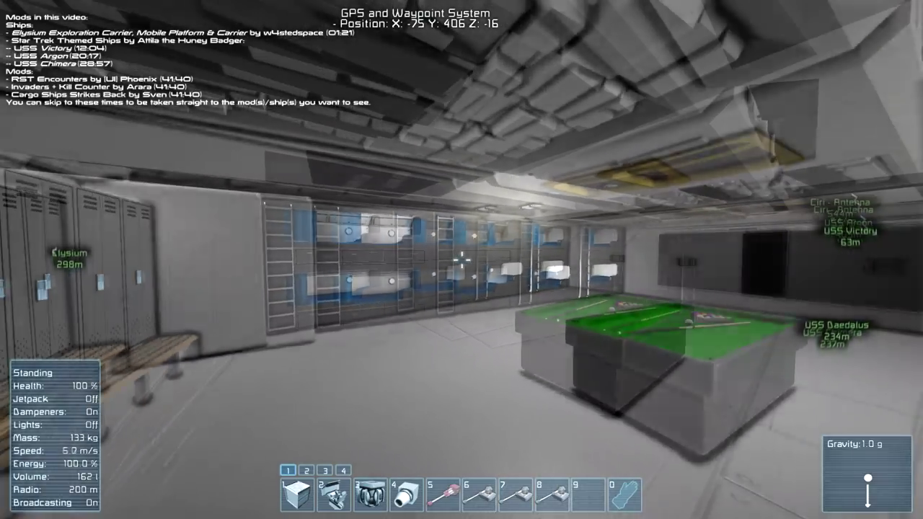
mouse_move(462, 259)
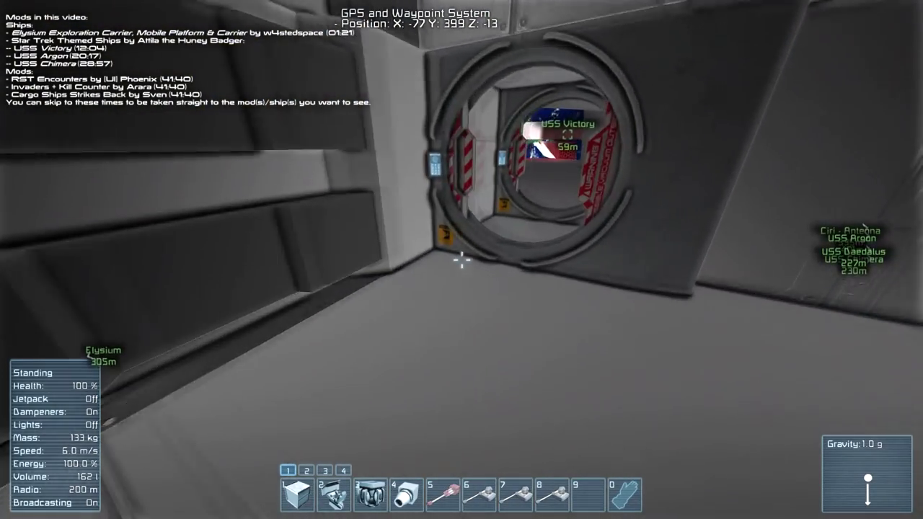
mouse_move(461, 260)
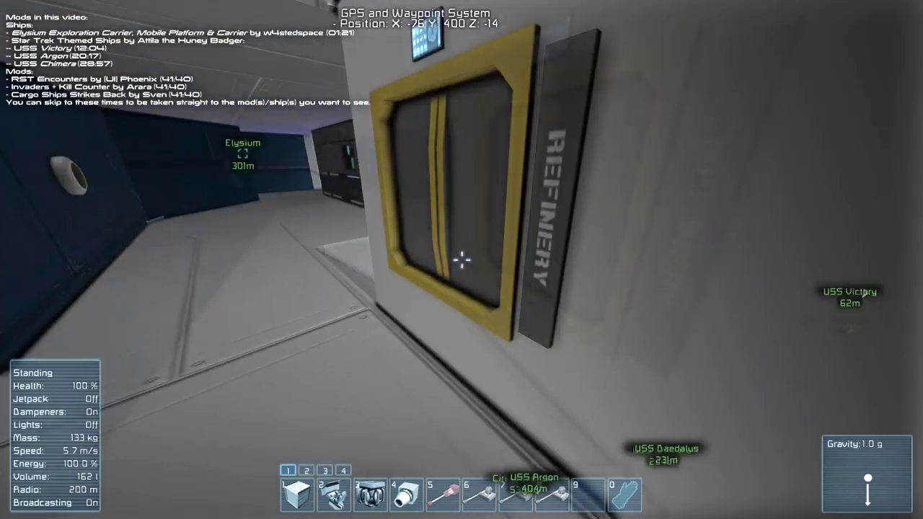
mouse_move(461, 260)
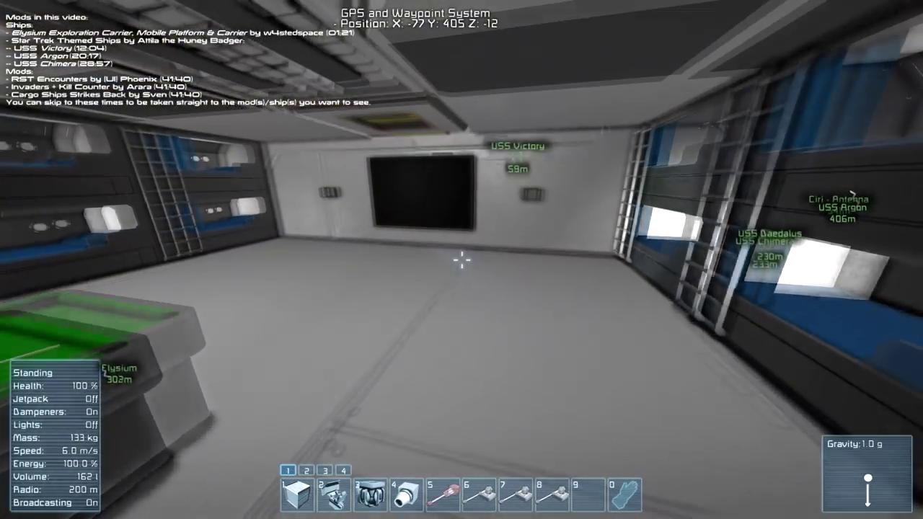
mouse_move(462, 260)
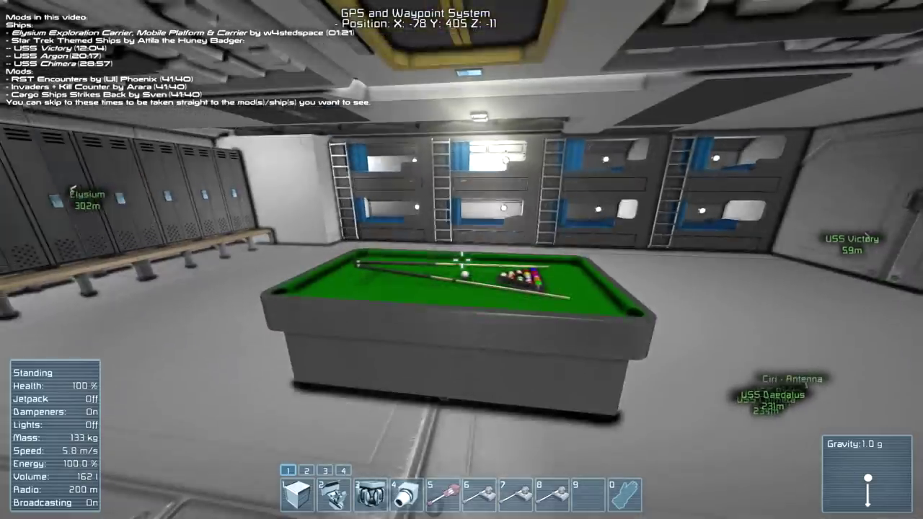
mouse_move(462, 260)
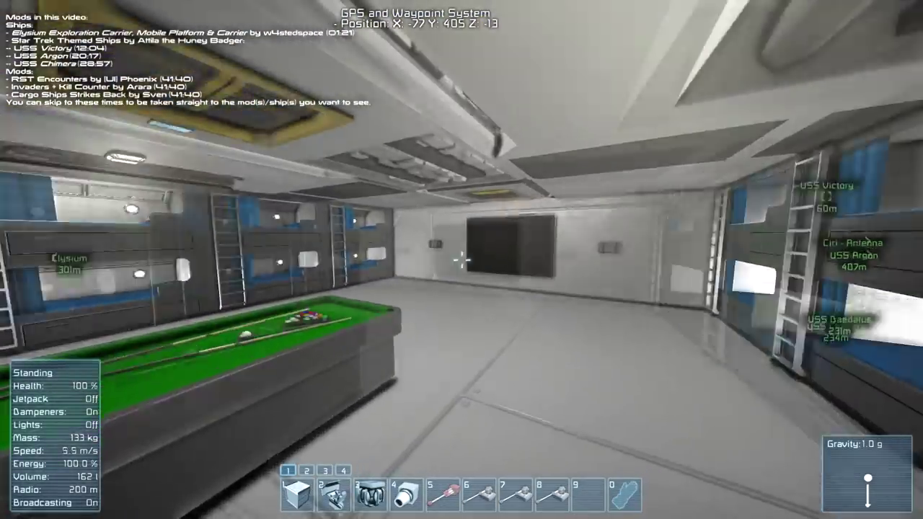
mouse_move(462, 260)
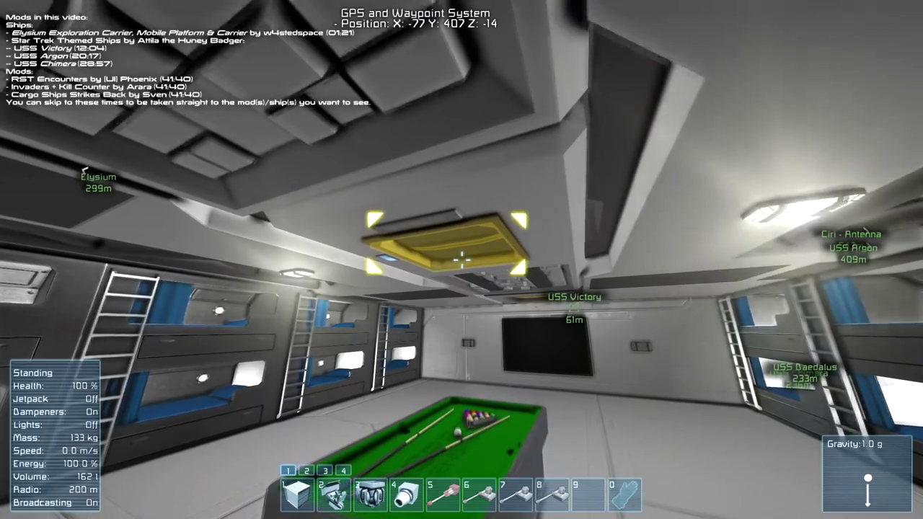
mouse_move(461, 259)
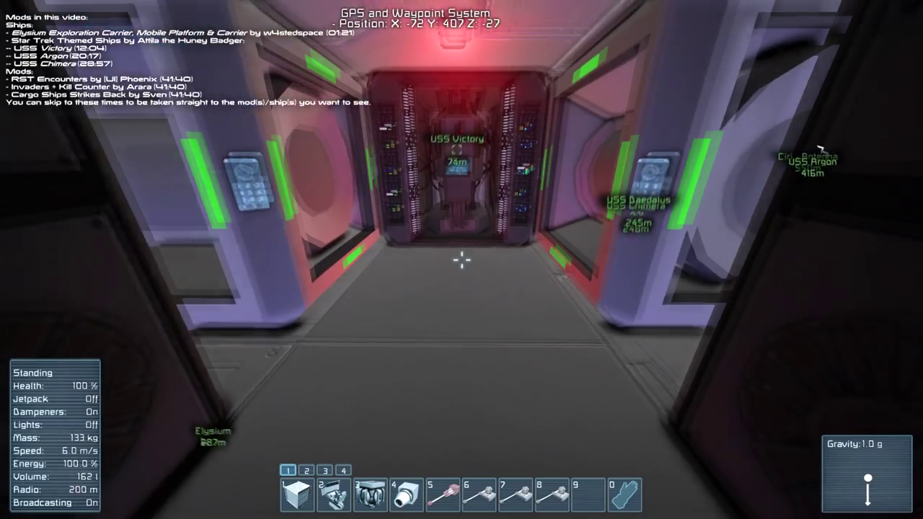
mouse_move(461, 259)
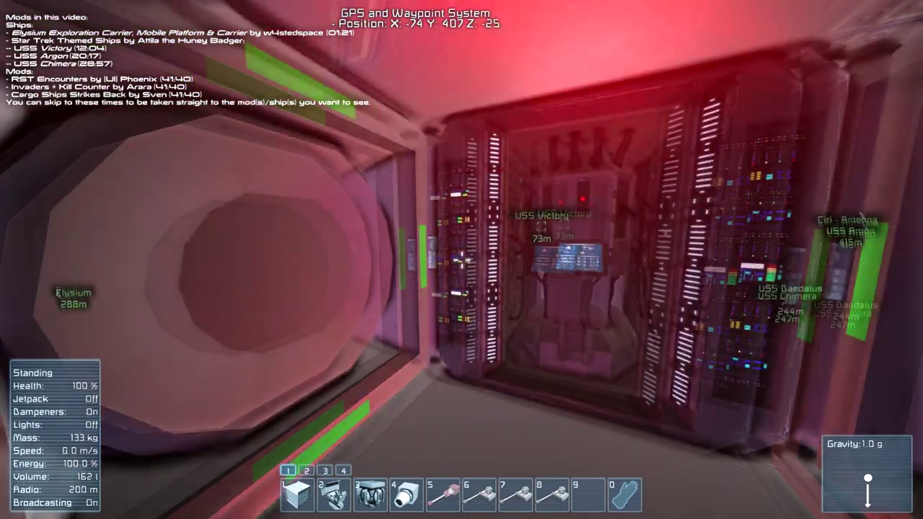
mouse_move(462, 259)
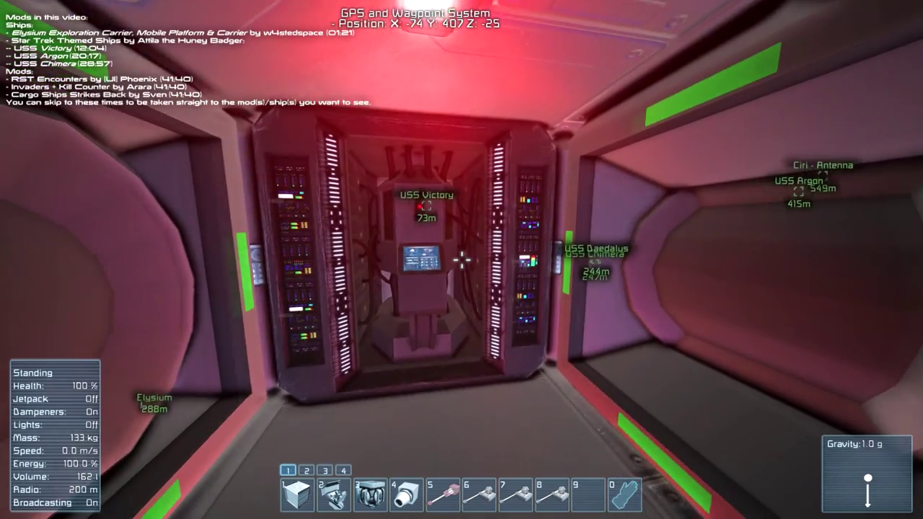
mouse_move(462, 259)
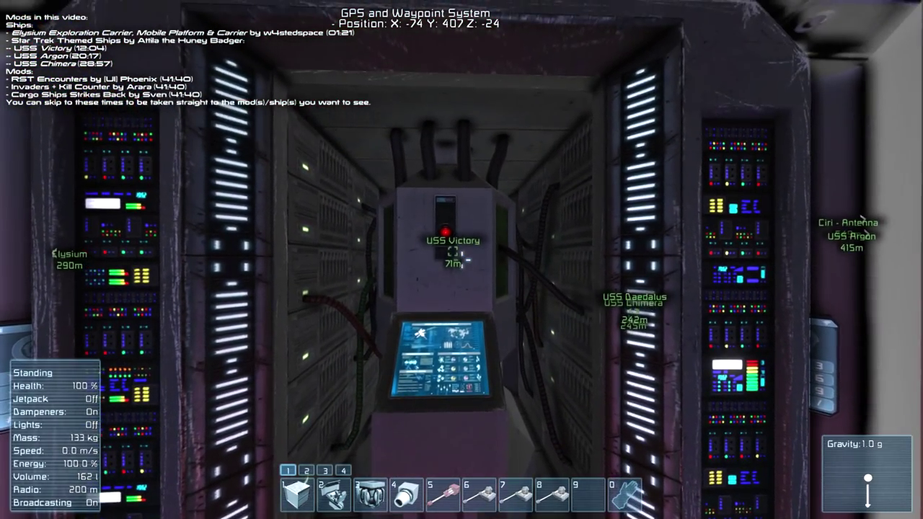
mouse_move(462, 260)
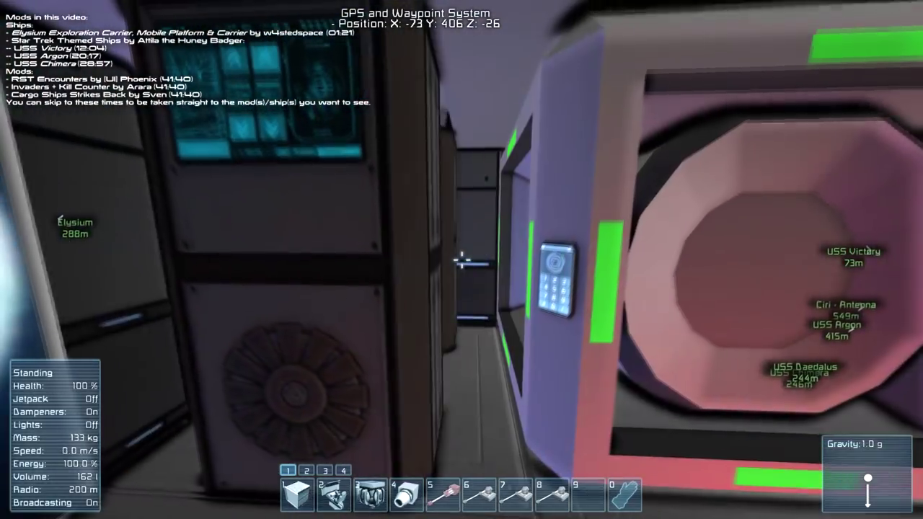
mouse_move(461, 259)
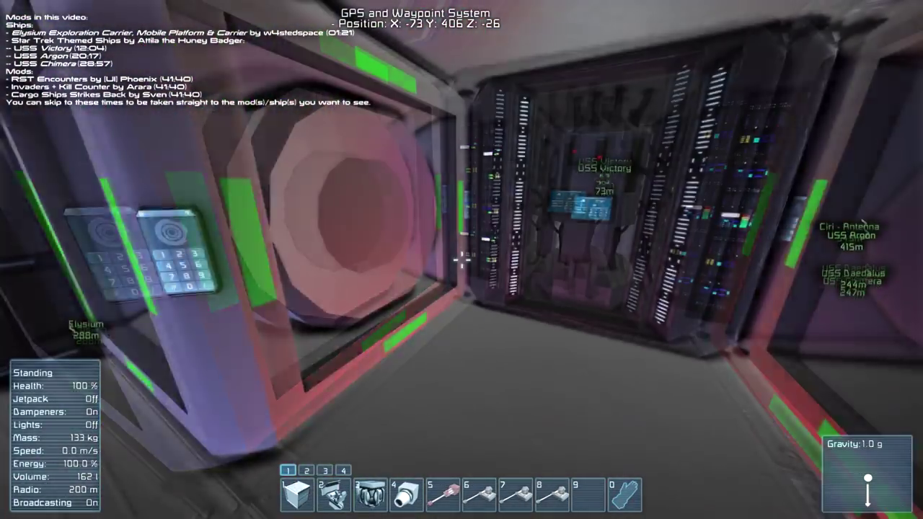
mouse_move(461, 260)
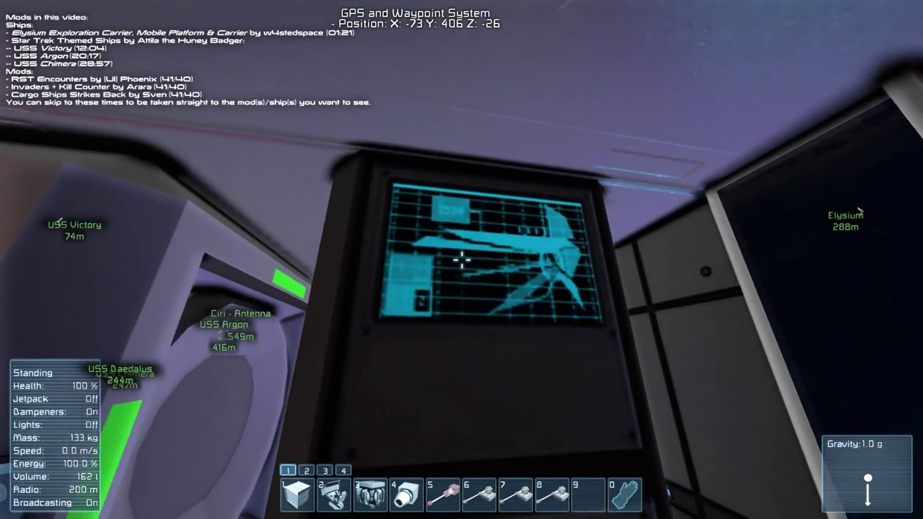
mouse_move(461, 259)
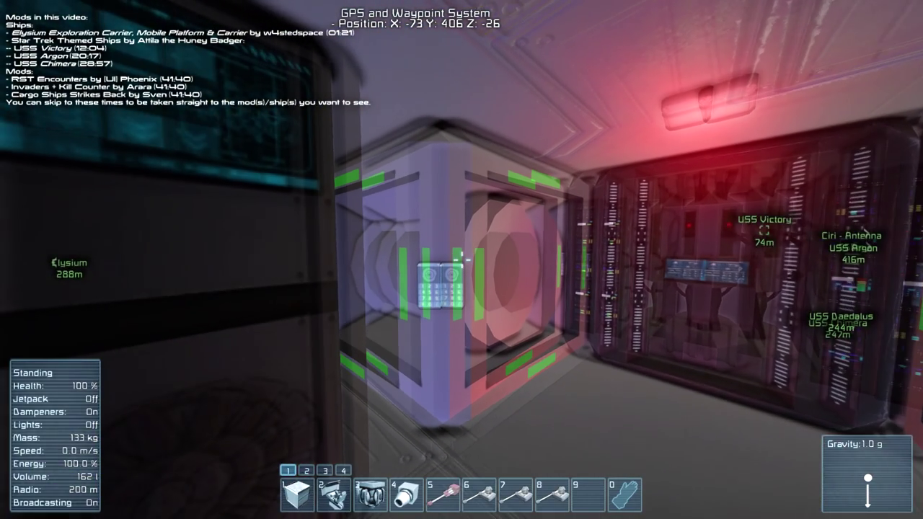
mouse_move(461, 260)
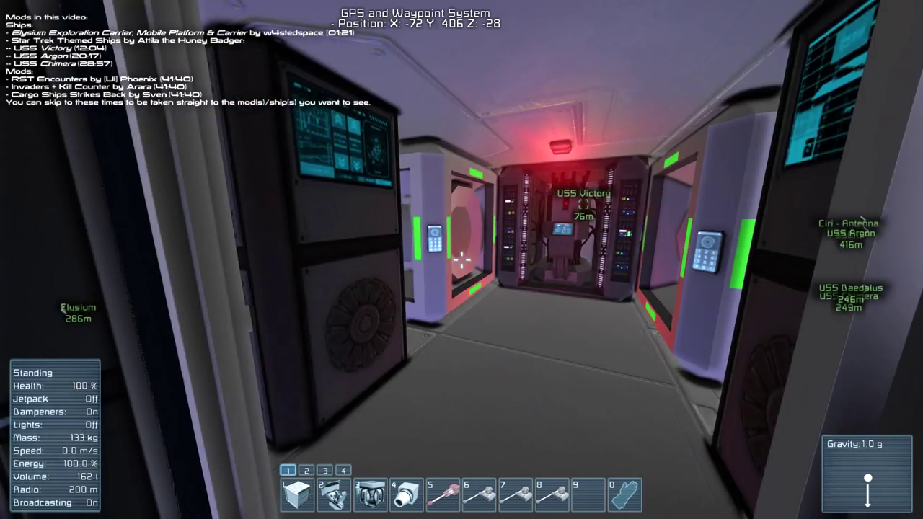
mouse_move(461, 259)
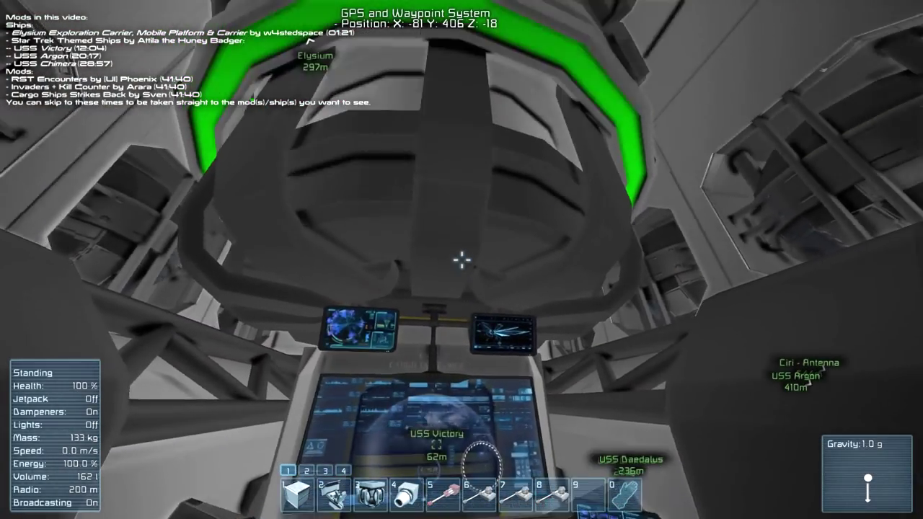
mouse_move(462, 259)
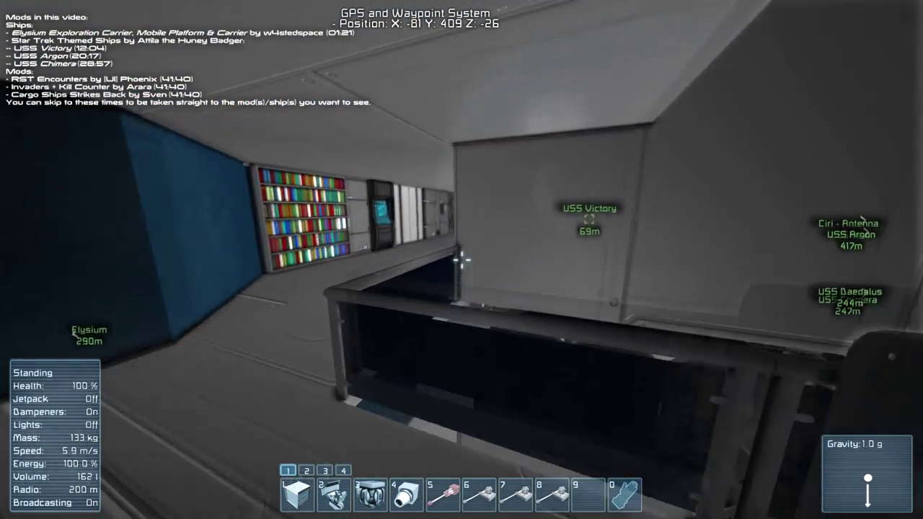
mouse_move(462, 260)
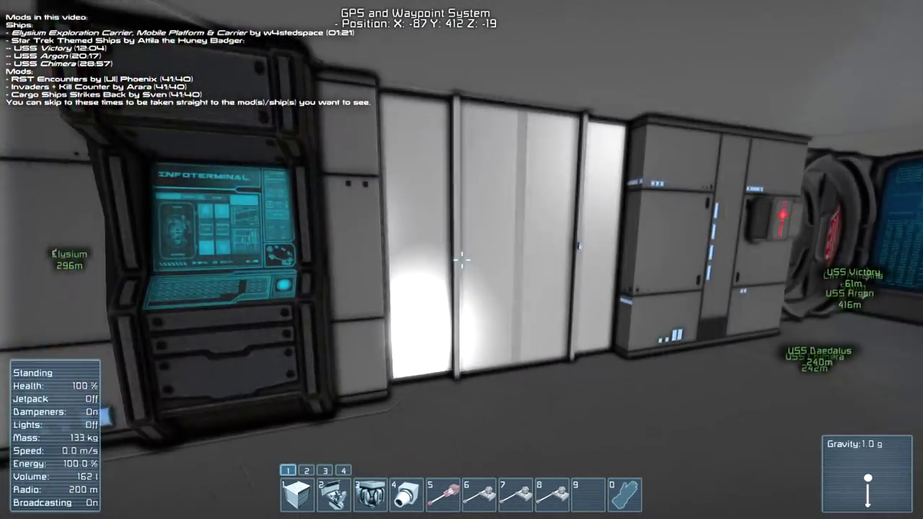
mouse_move(461, 260)
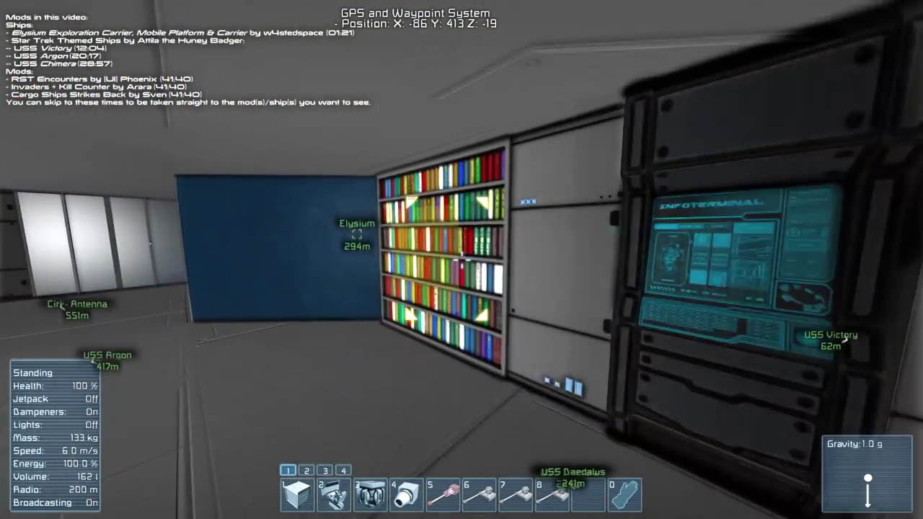
mouse_move(462, 260)
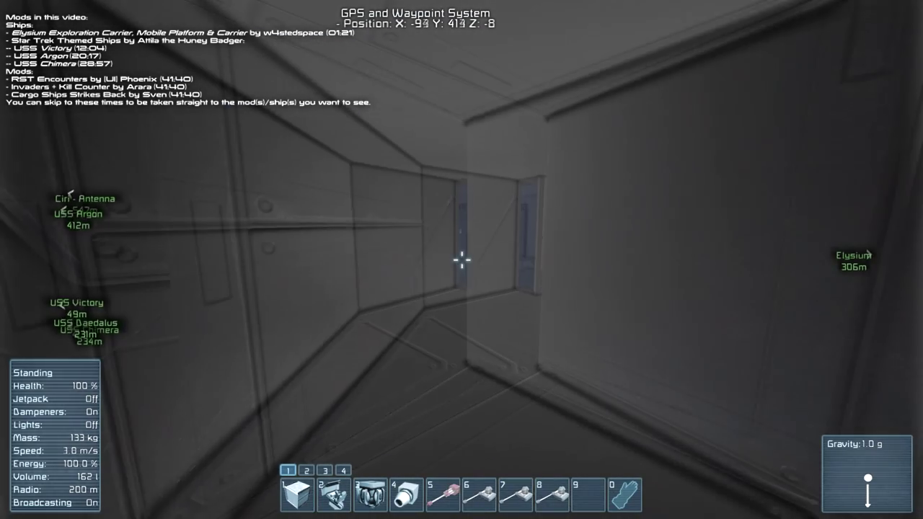
Walk forward through the white corridors into the console-lined bridge room
key("w")
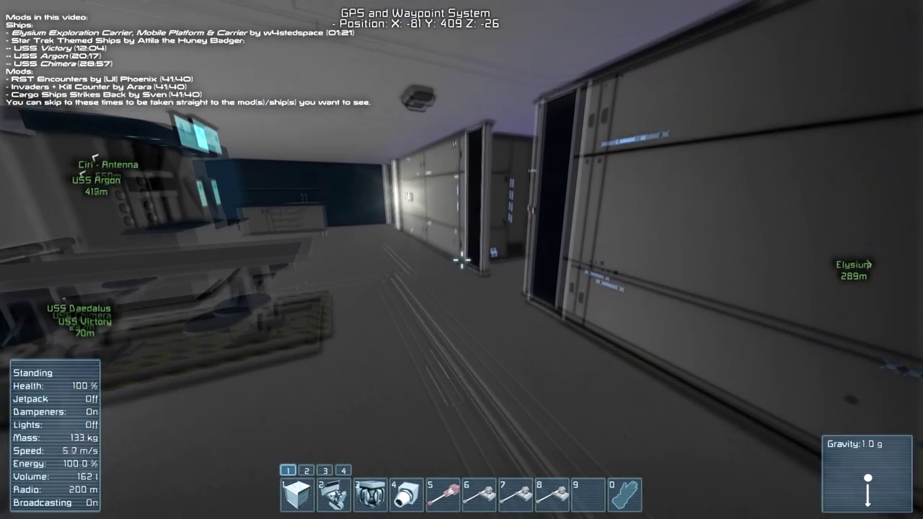
mouse_move(462, 259)
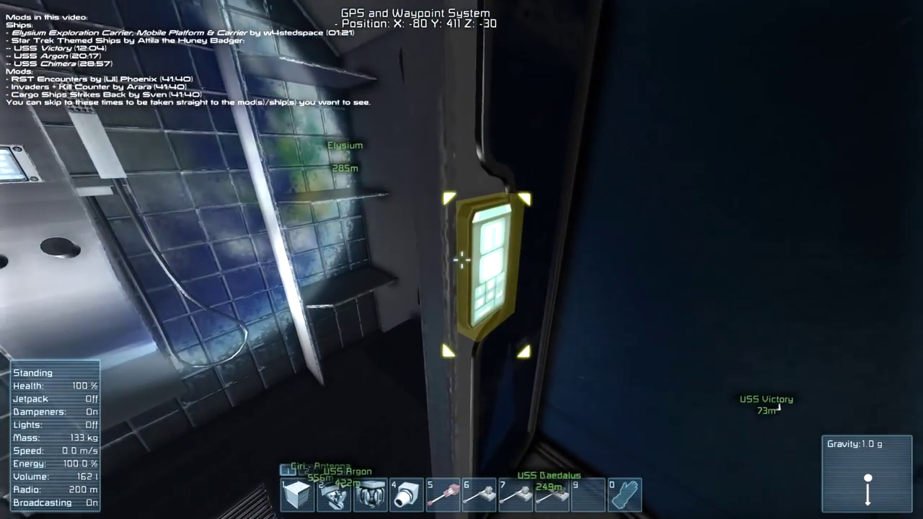
mouse_move(462, 260)
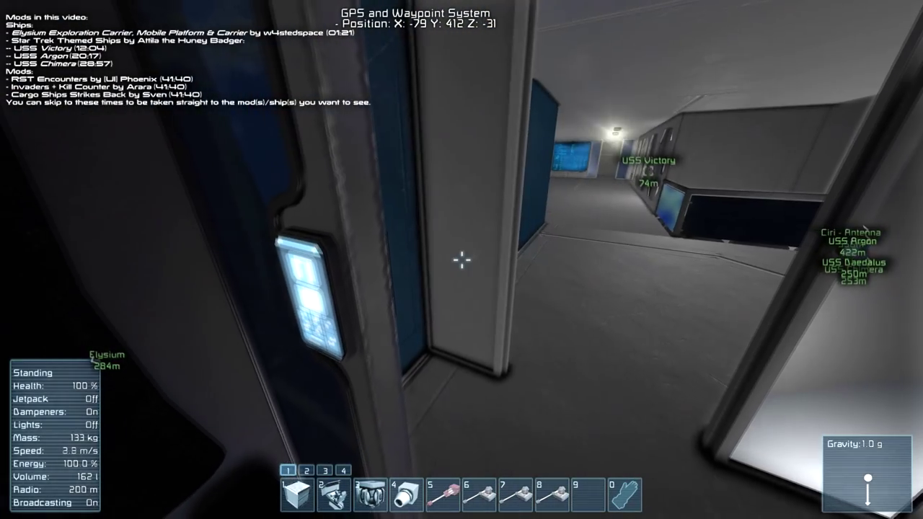
mouse_move(461, 259)
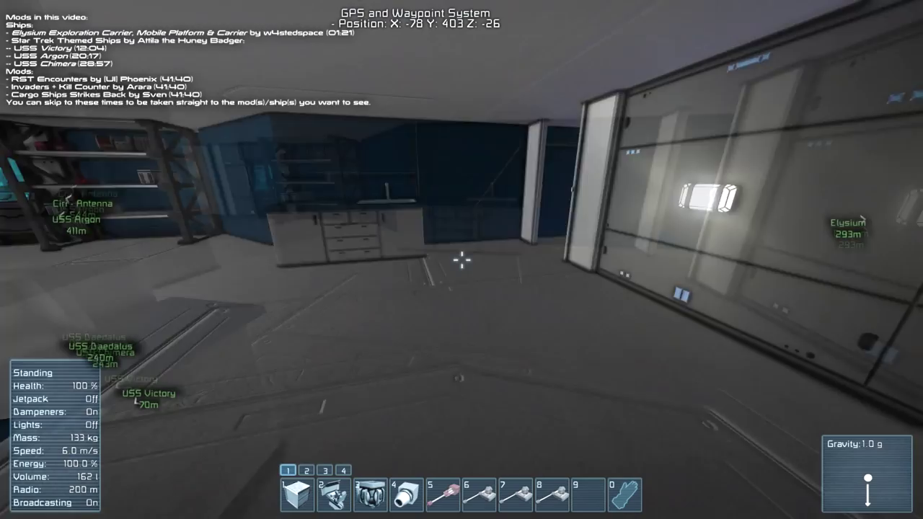
mouse_move(462, 260)
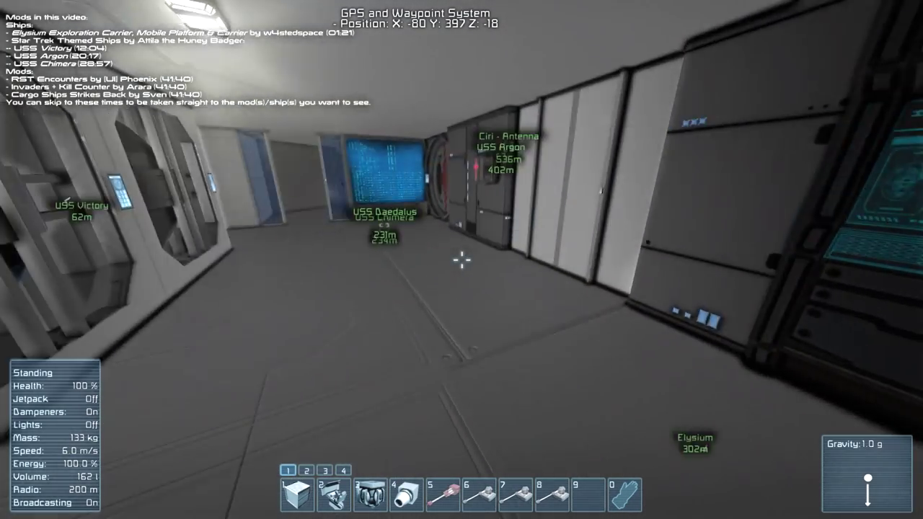
mouse_move(462, 260)
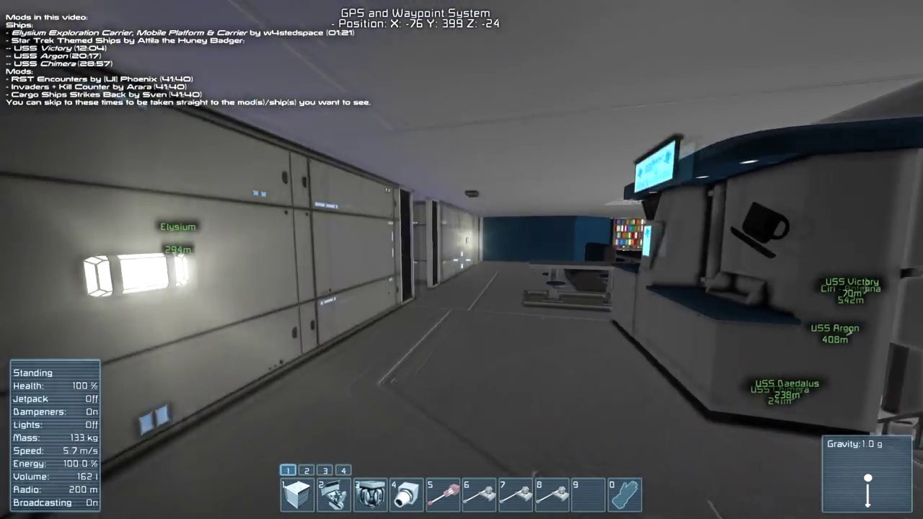
mouse_move(462, 259)
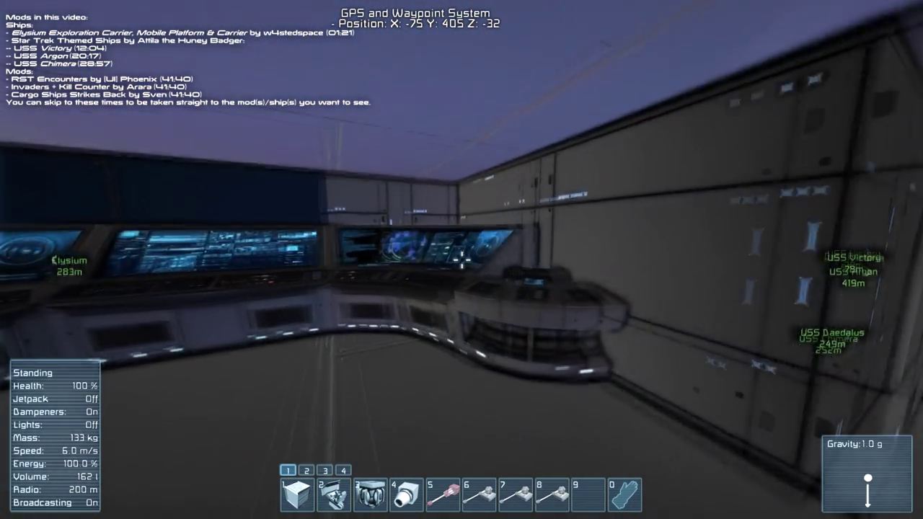
mouse_move(462, 260)
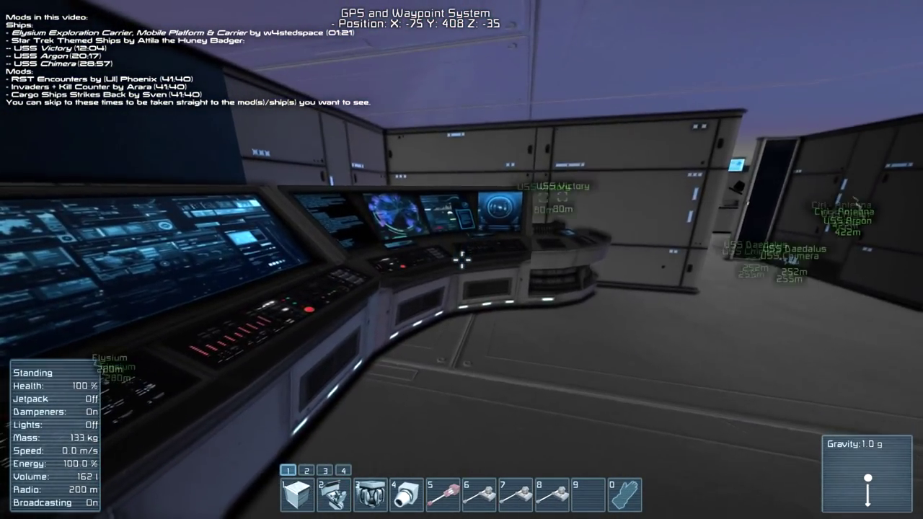
mouse_move(462, 260)
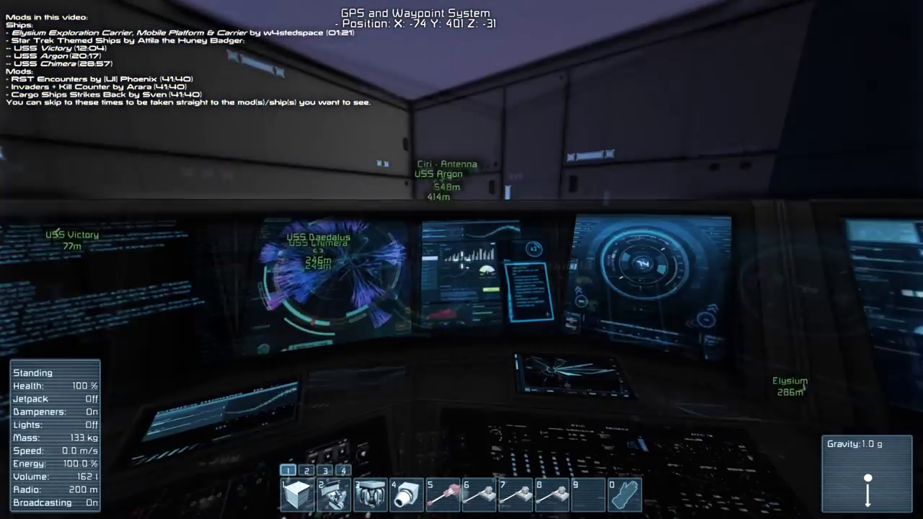
mouse_move(461, 260)
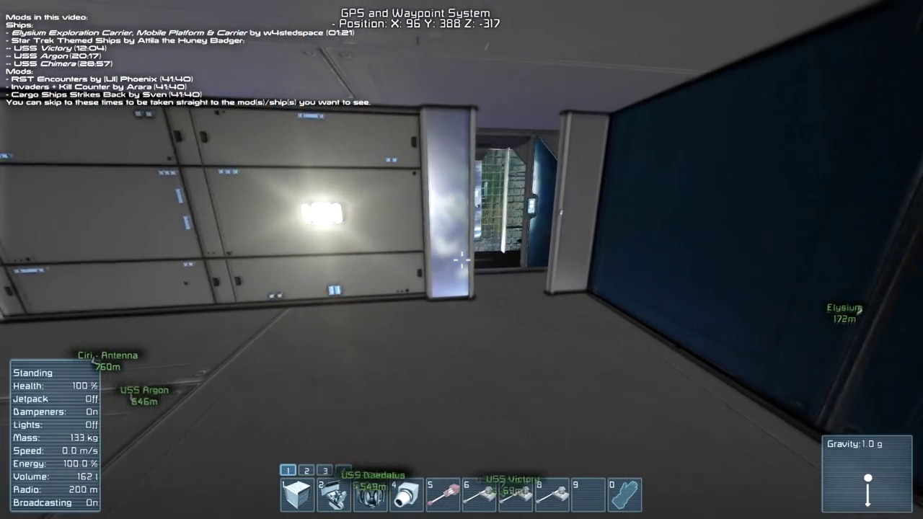
Walk past the staircase to the ship's open edge facing space
key("w")
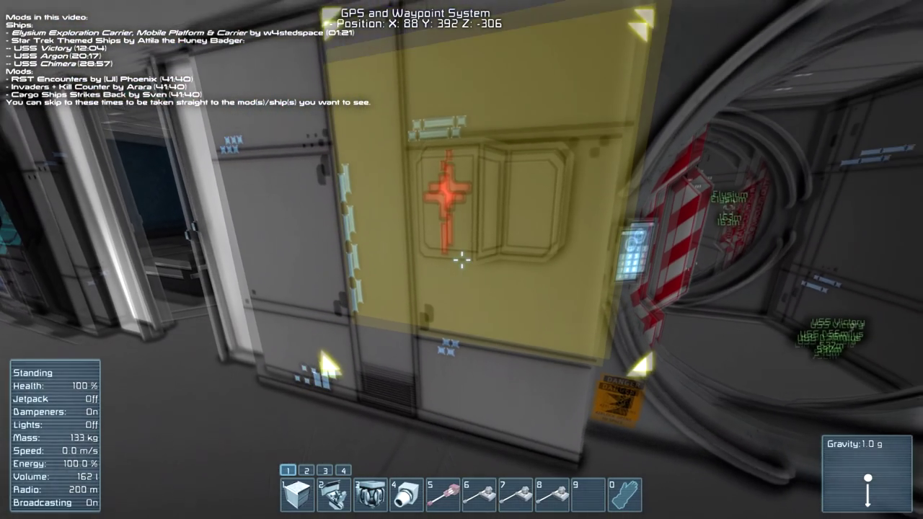
mouse_move(461, 259)
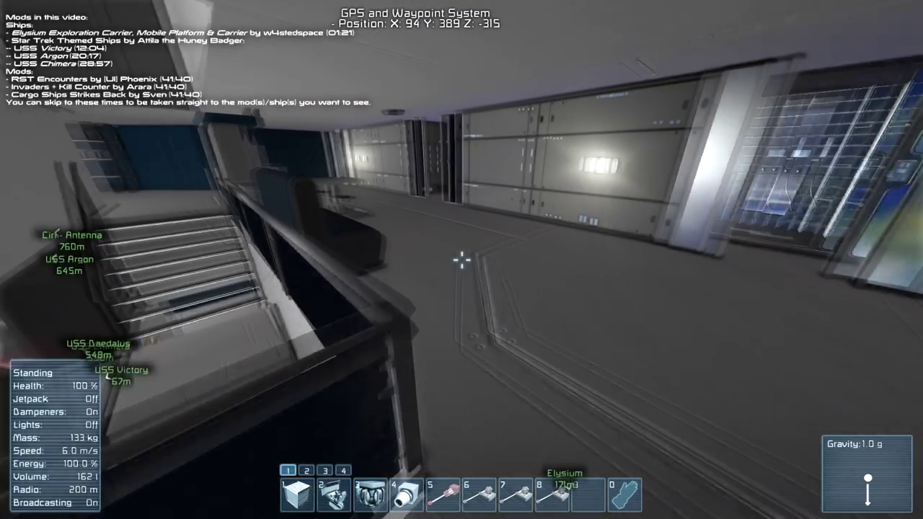
mouse_move(461, 260)
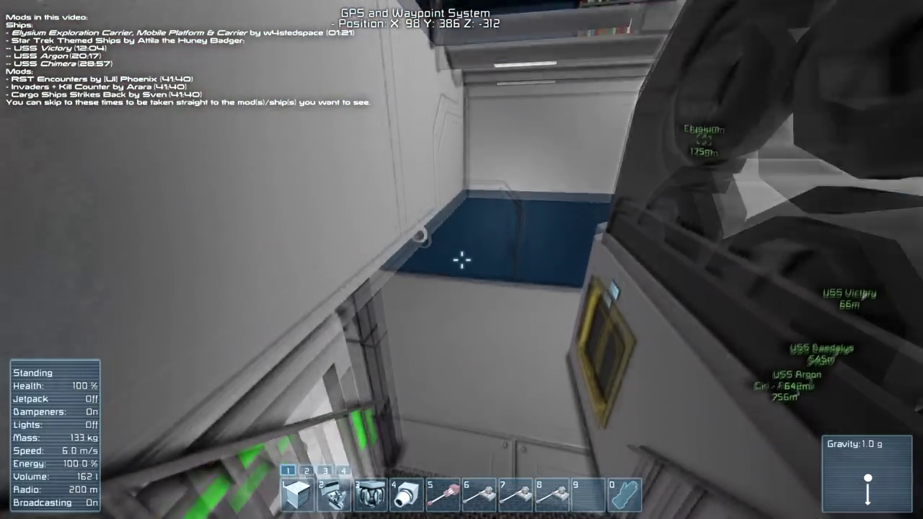
mouse_move(462, 260)
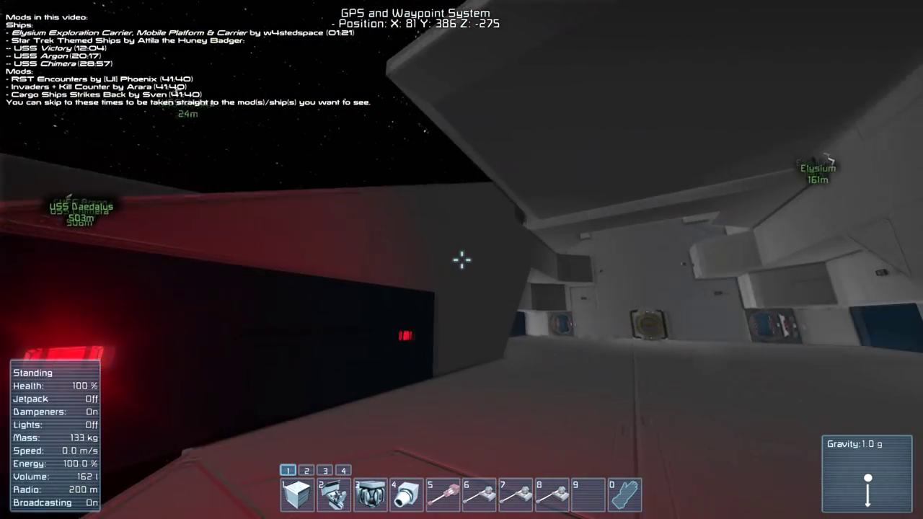
Move along the hangar deck toward the yellow-ringed connector between blue struts
key("j")
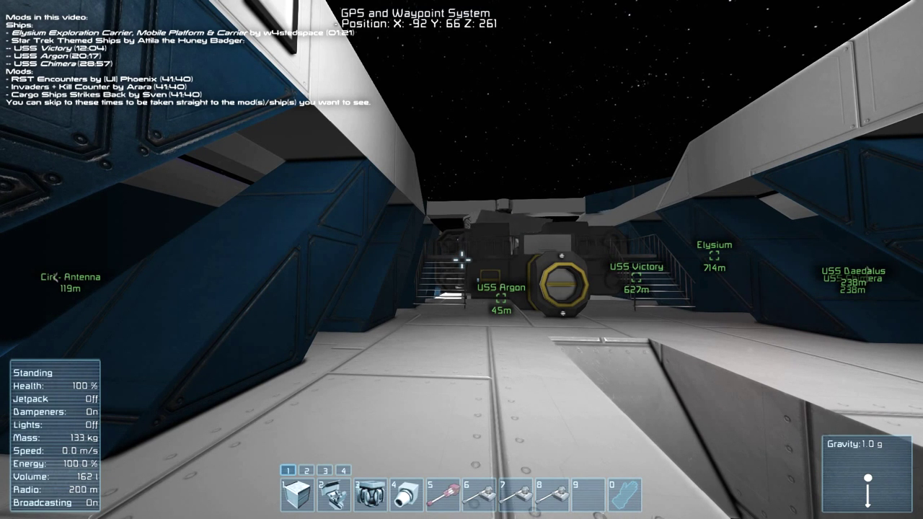
mouse_move(461, 260)
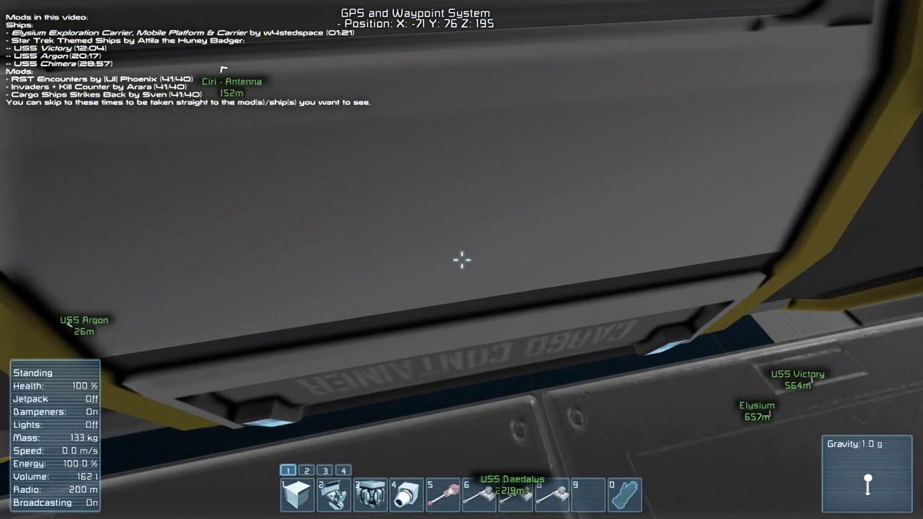
mouse_move(461, 260)
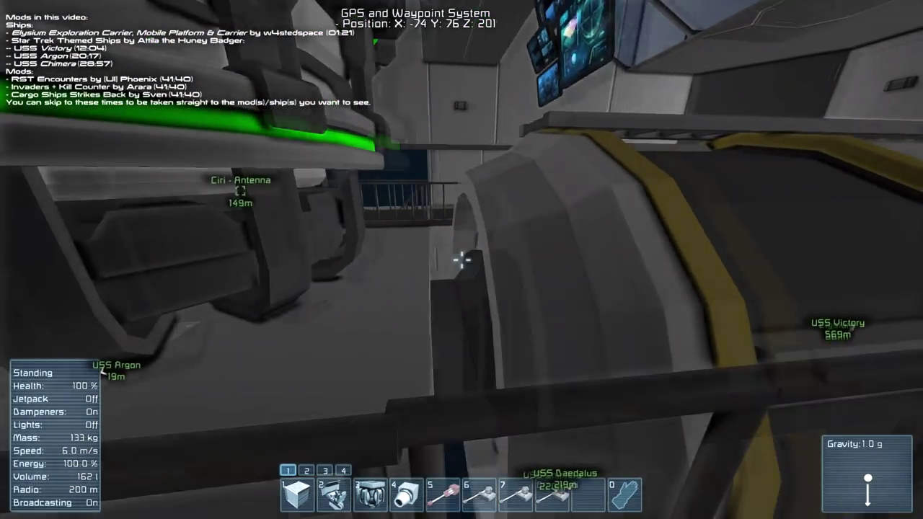
mouse_move(461, 259)
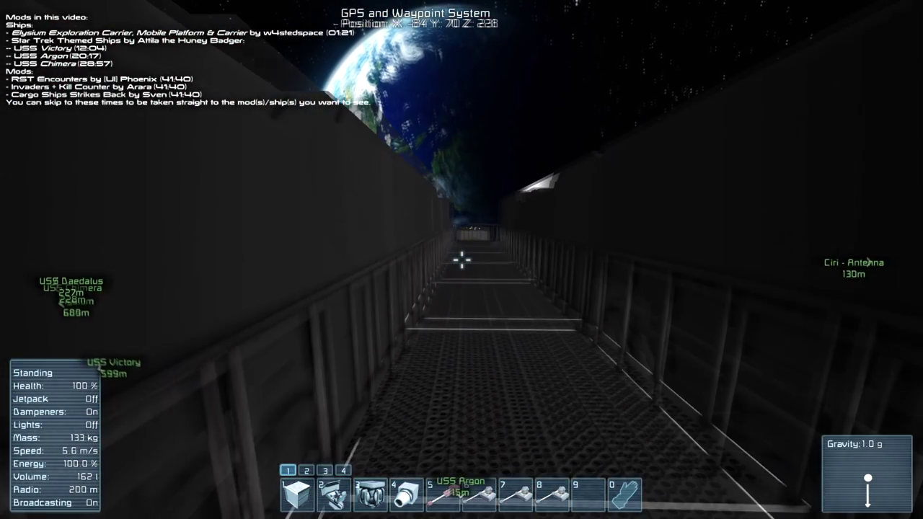
Walk from the dim corridor into the seating room with the viewscreen
key("w")
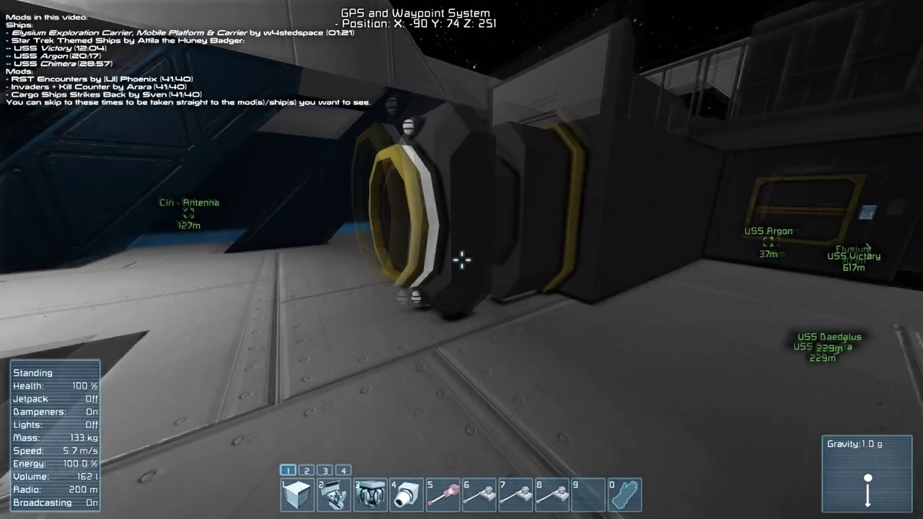
mouse_move(461, 259)
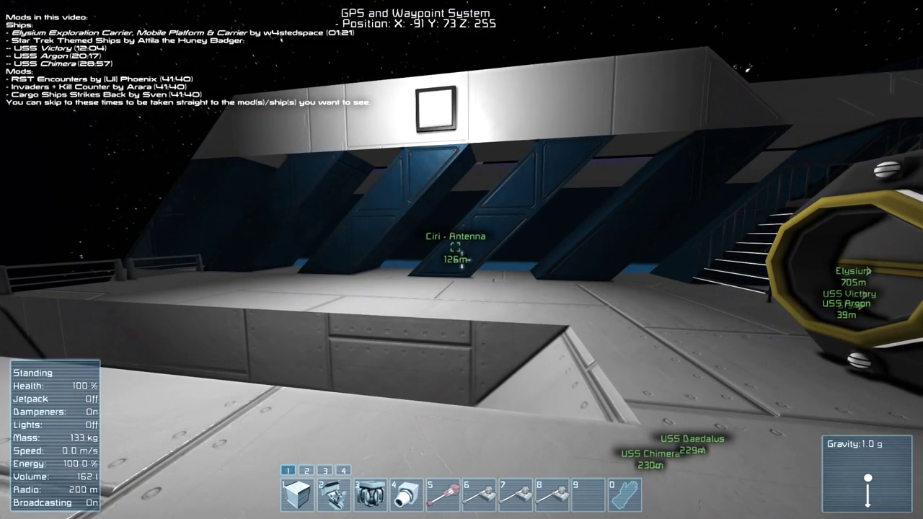
mouse_move(461, 260)
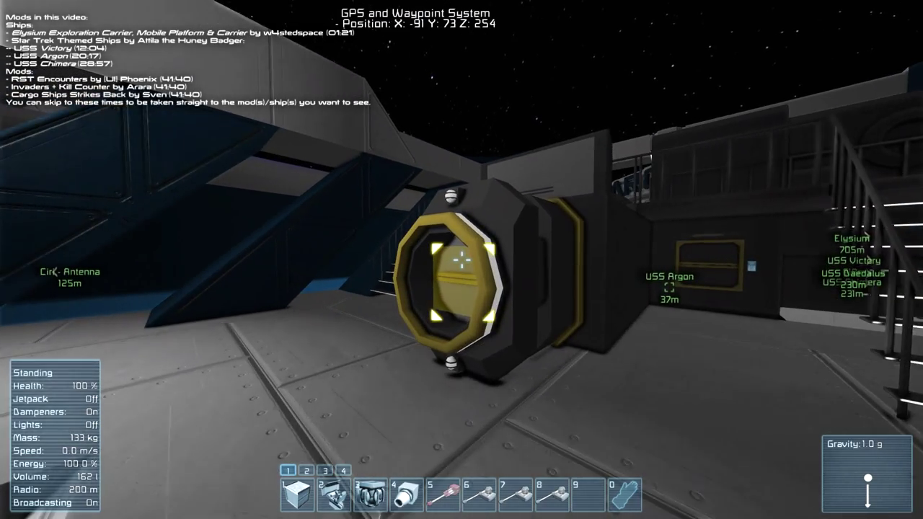
mouse_move(461, 259)
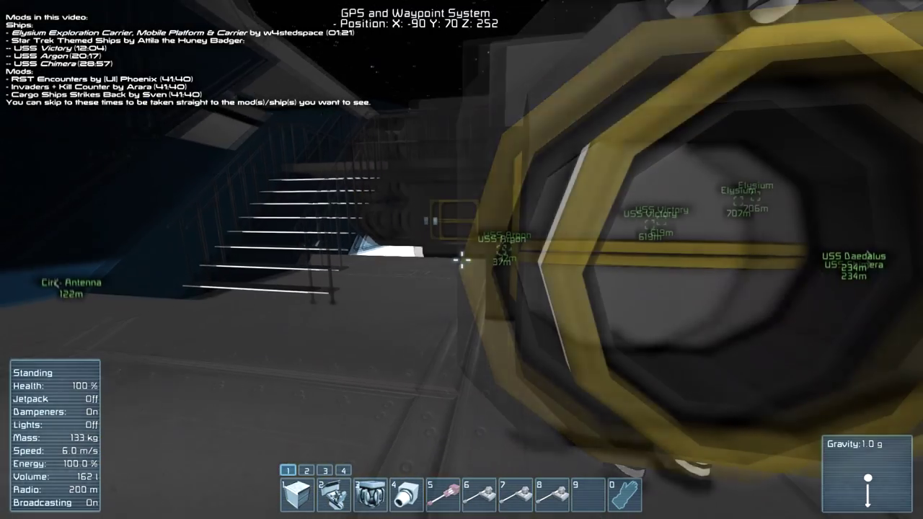
mouse_move(462, 260)
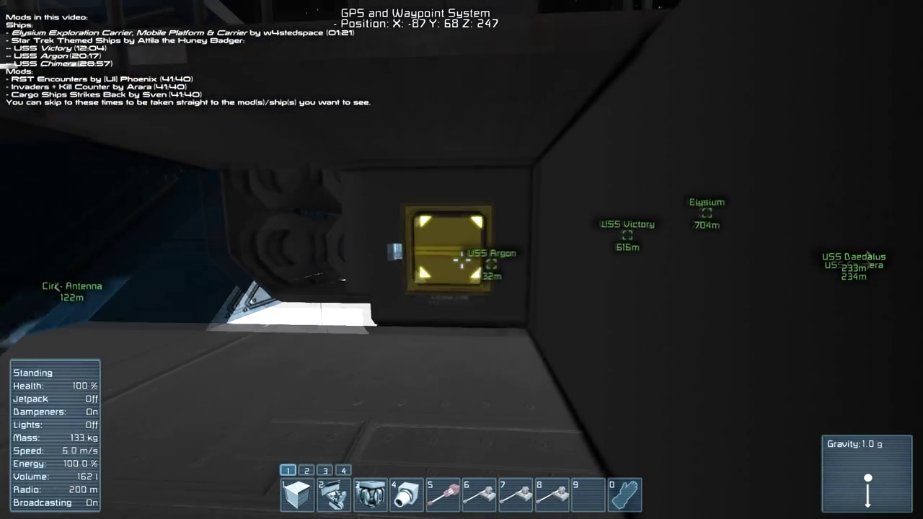
mouse_move(462, 259)
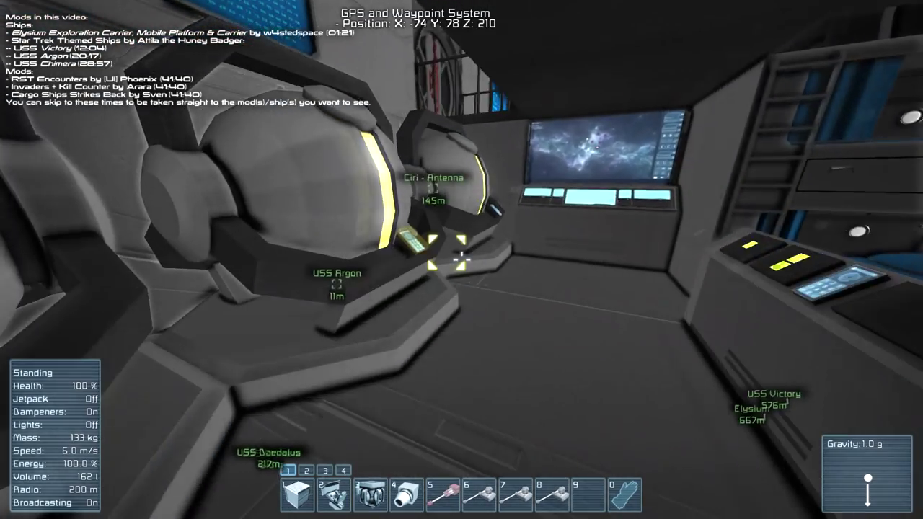
mouse_move(461, 260)
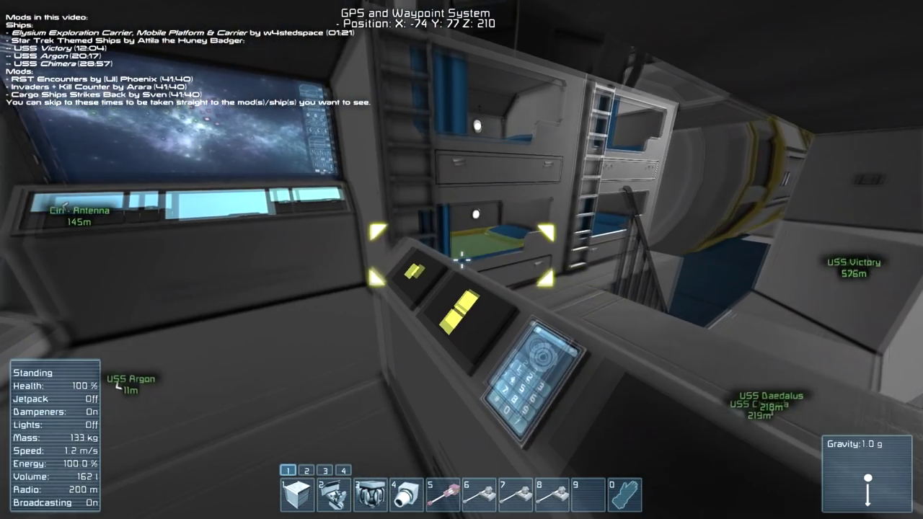
mouse_move(461, 260)
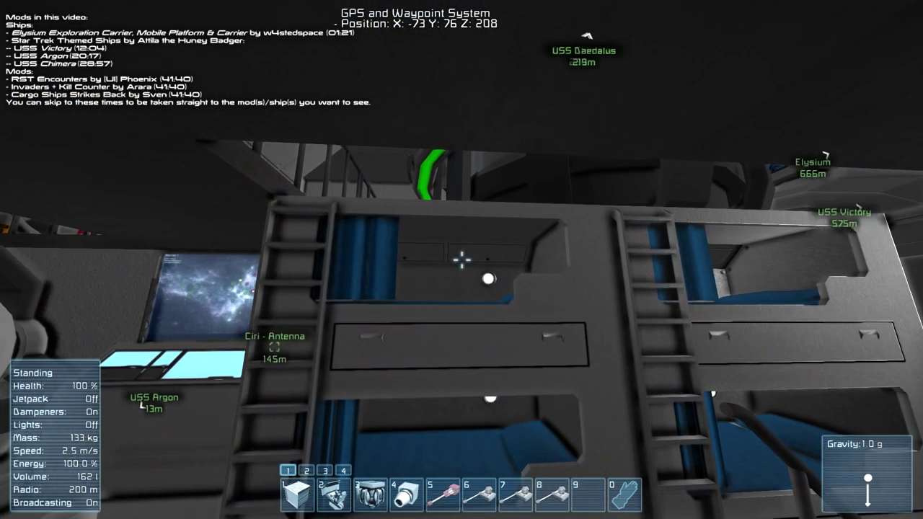
mouse_move(462, 260)
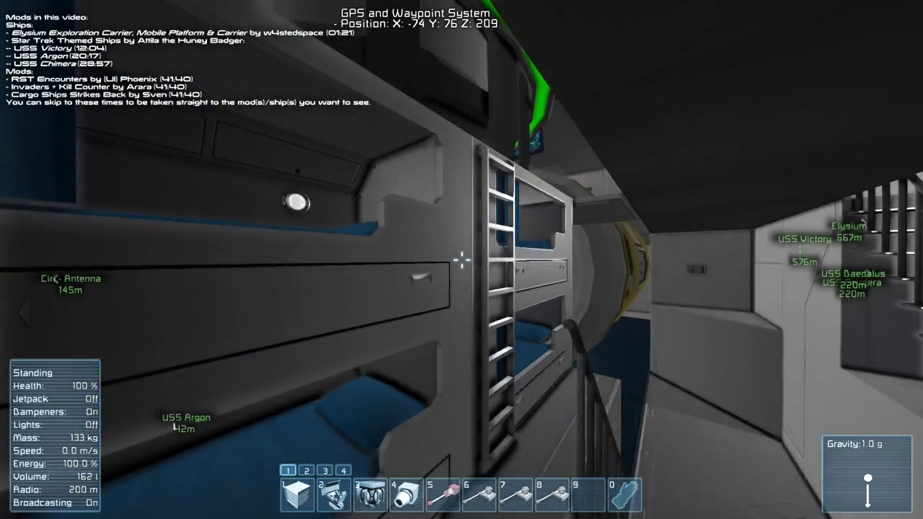
mouse_move(461, 259)
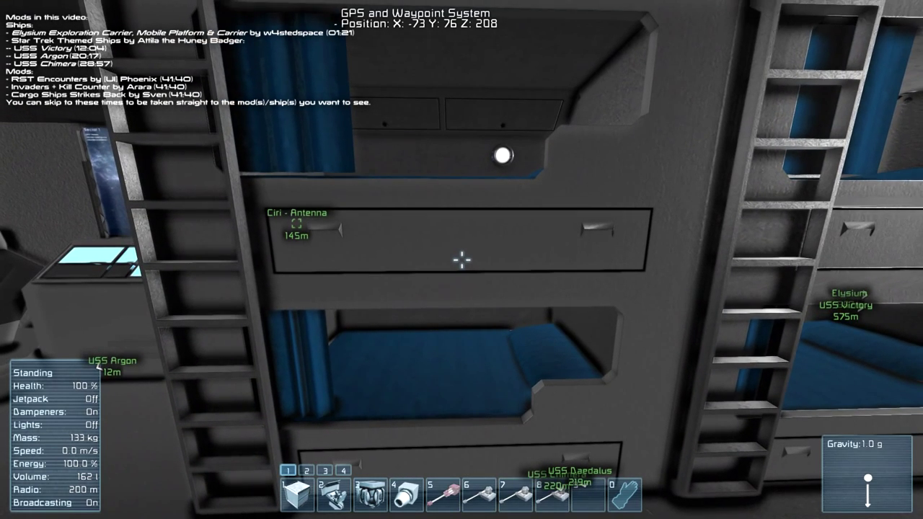
mouse_move(462, 260)
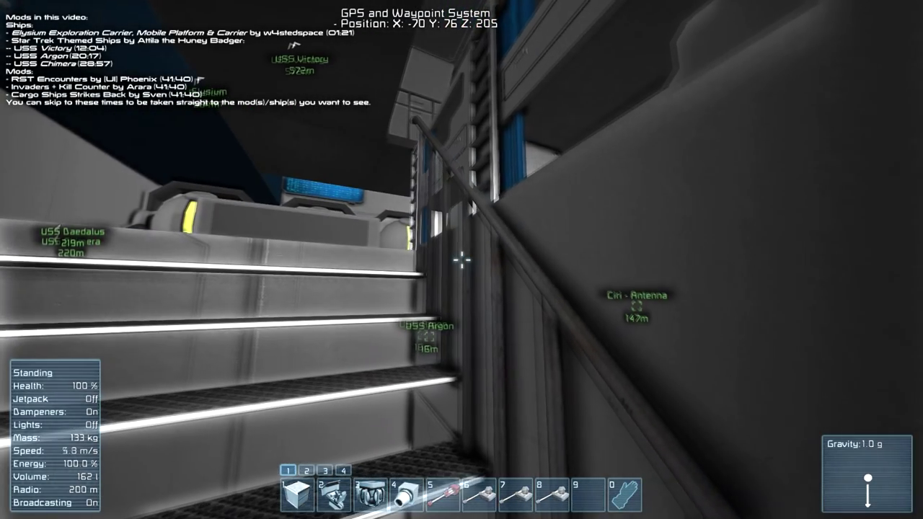
mouse_move(462, 260)
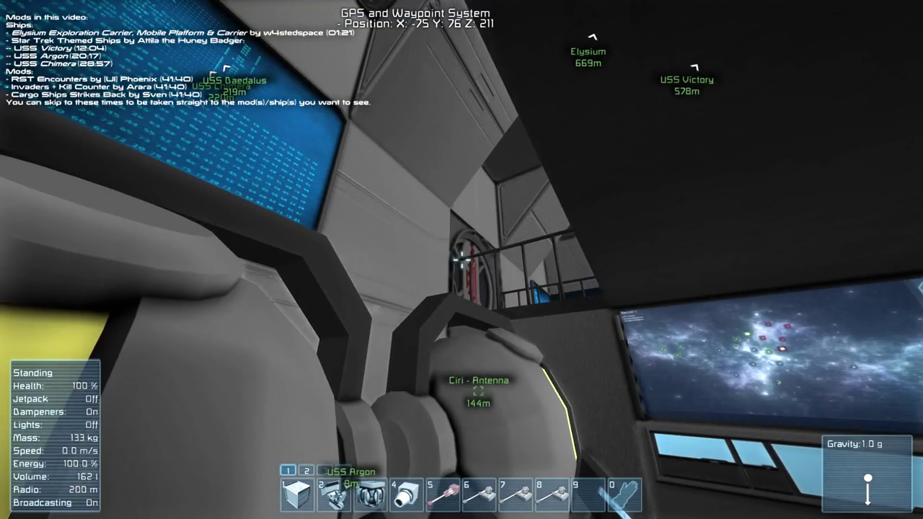
mouse_move(462, 260)
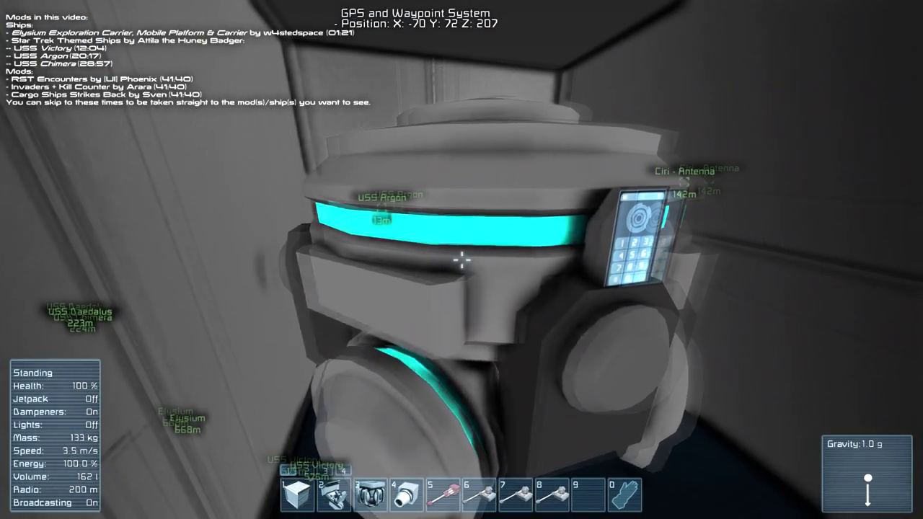
mouse_move(462, 260)
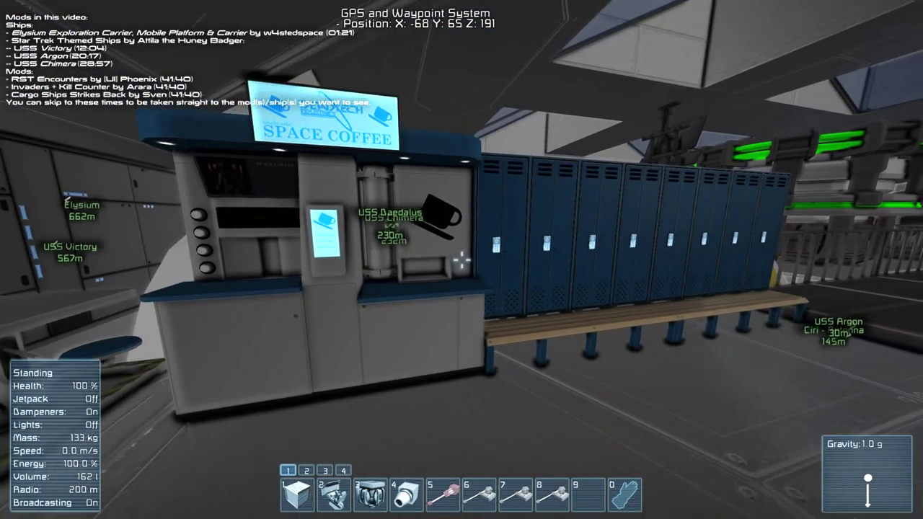
mouse_move(461, 259)
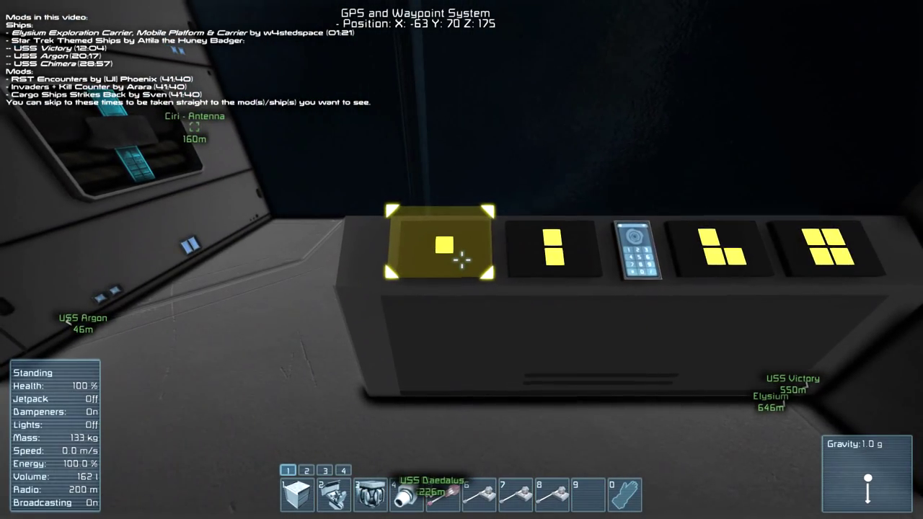
mouse_move(461, 260)
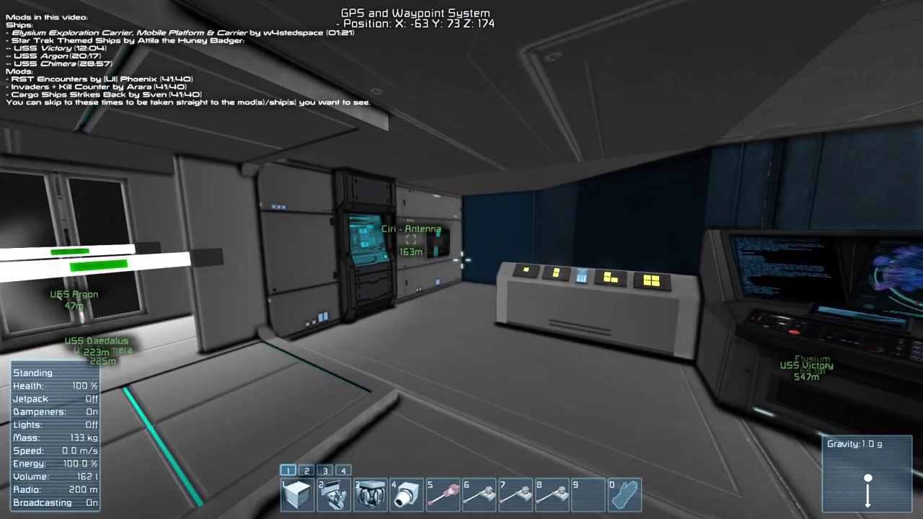
mouse_move(462, 260)
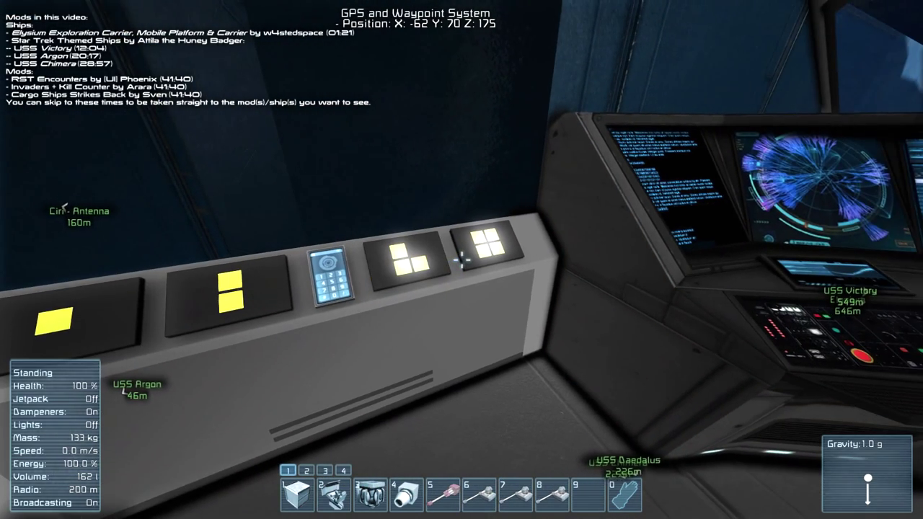
mouse_move(462, 259)
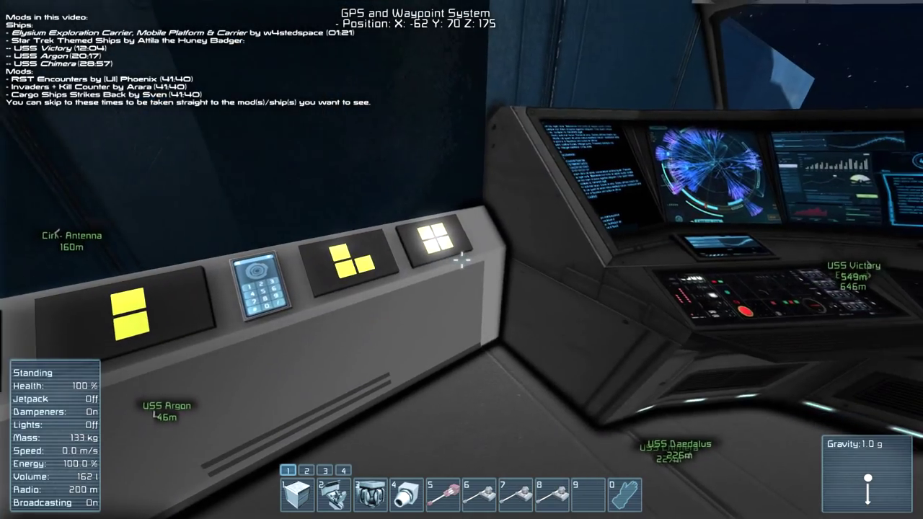
mouse_move(462, 259)
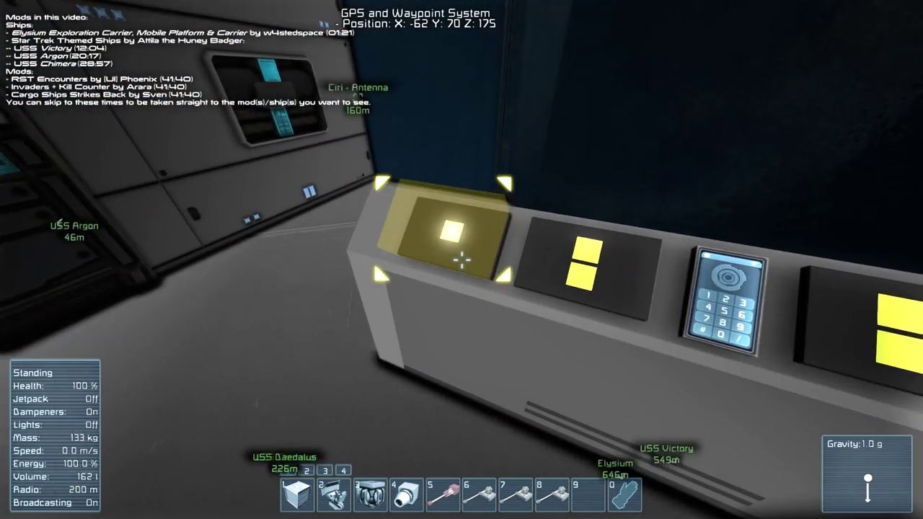
mouse_move(462, 260)
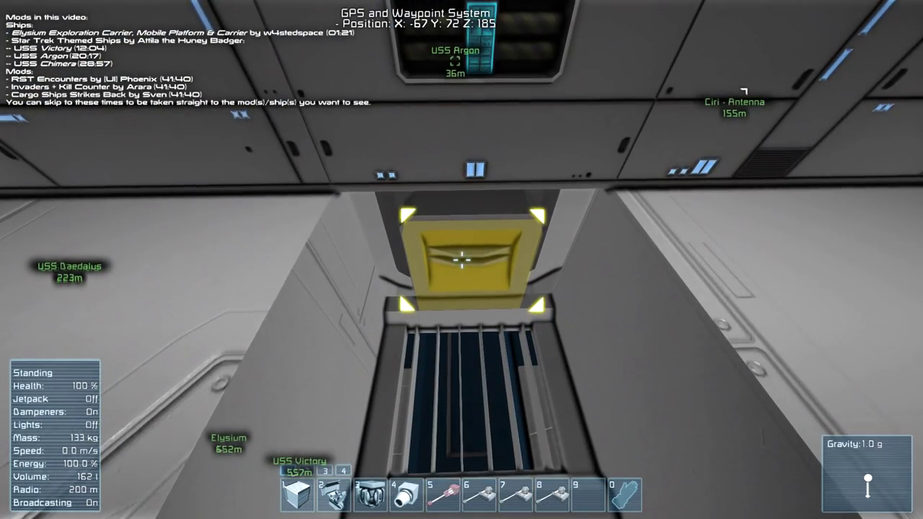
mouse_move(464, 261)
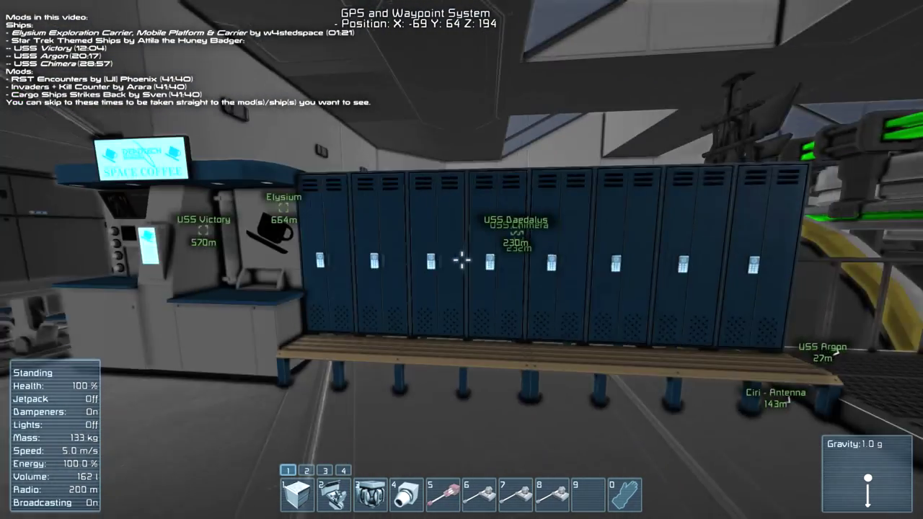
mouse_move(461, 260)
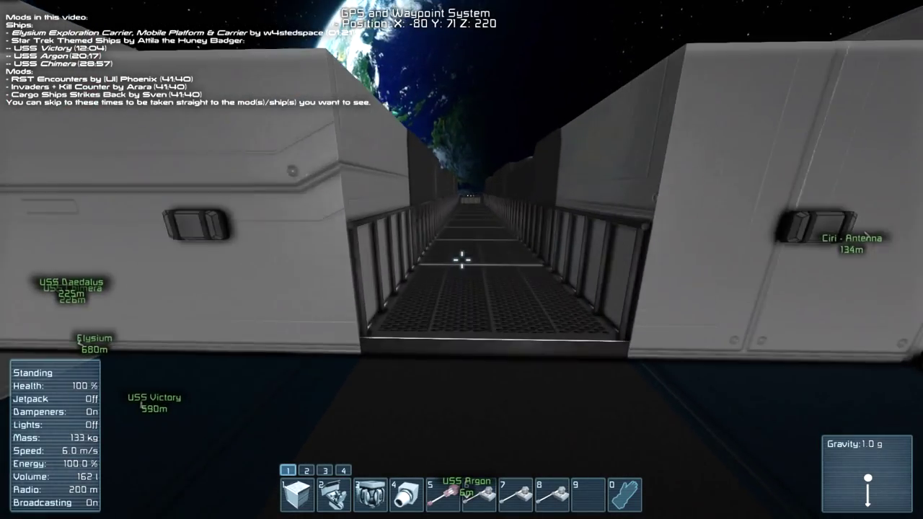
Head out past the lockers onto the grated walkway beside the refinery
key("J")
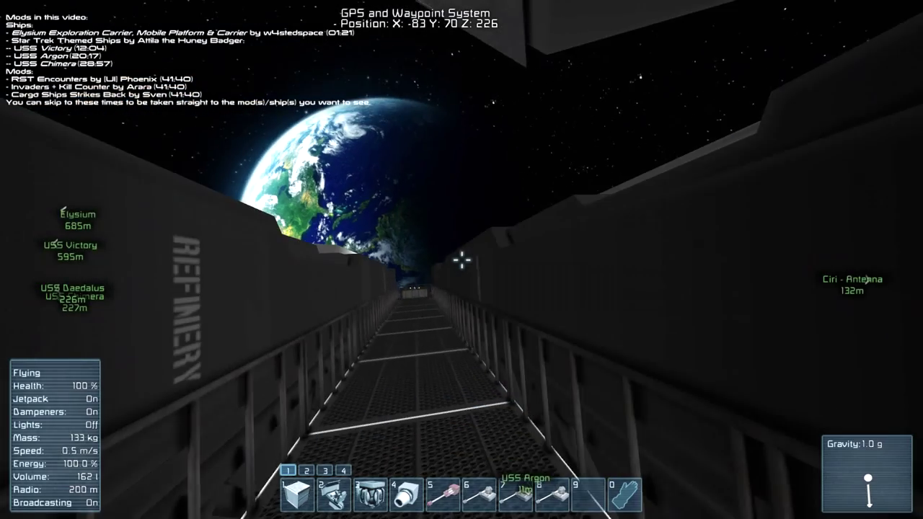
mouse_move(462, 260)
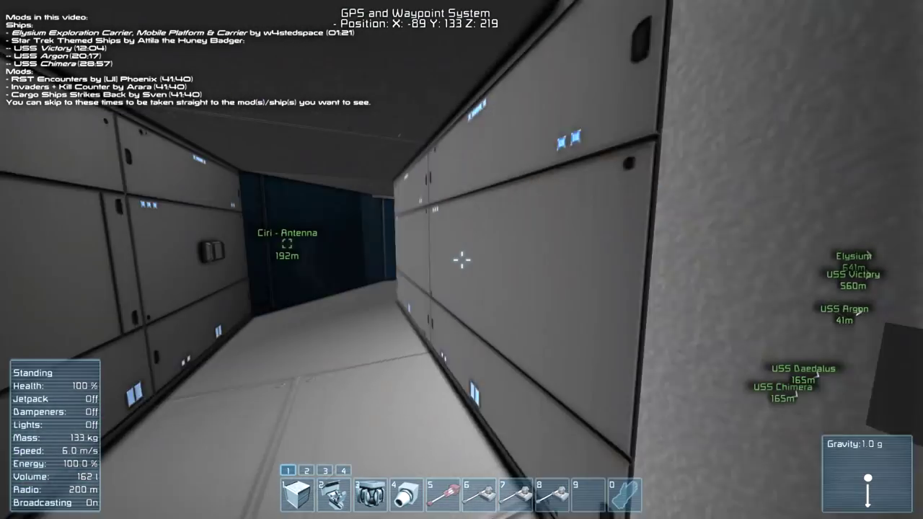
mouse_move(462, 260)
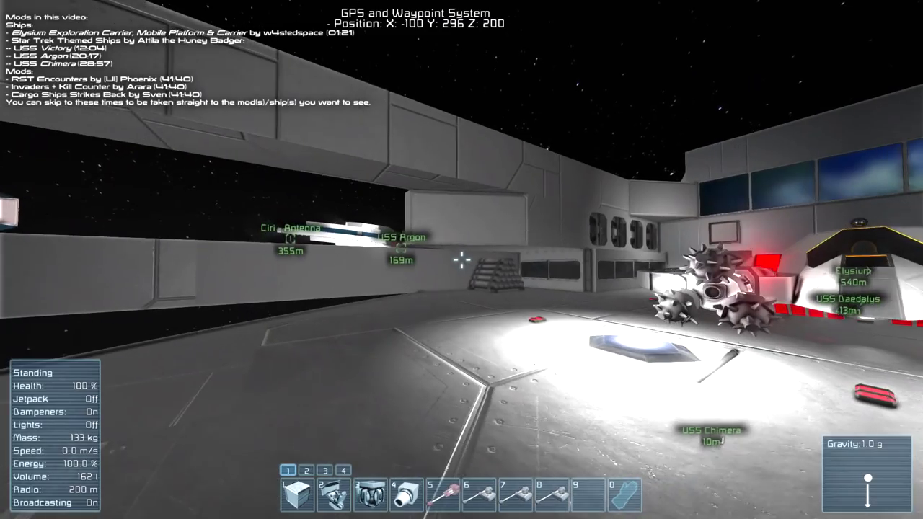
mouse_move(462, 259)
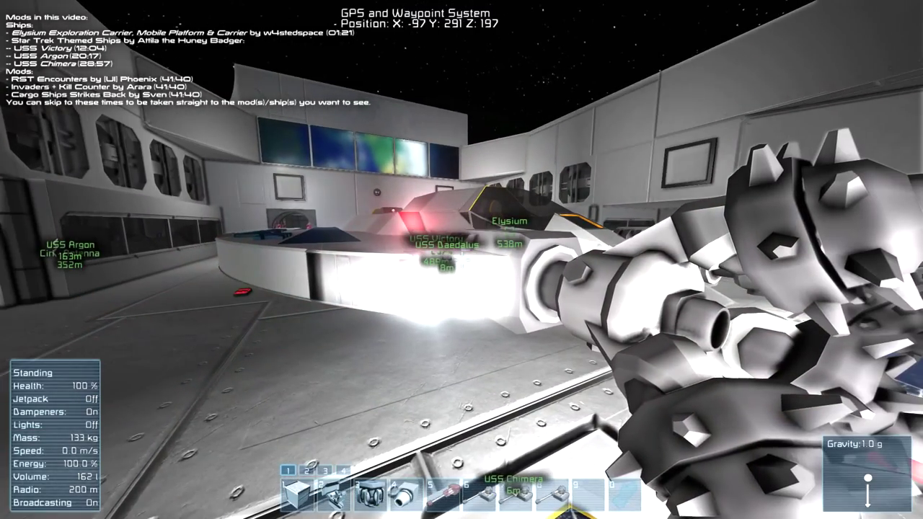
mouse_move(461, 259)
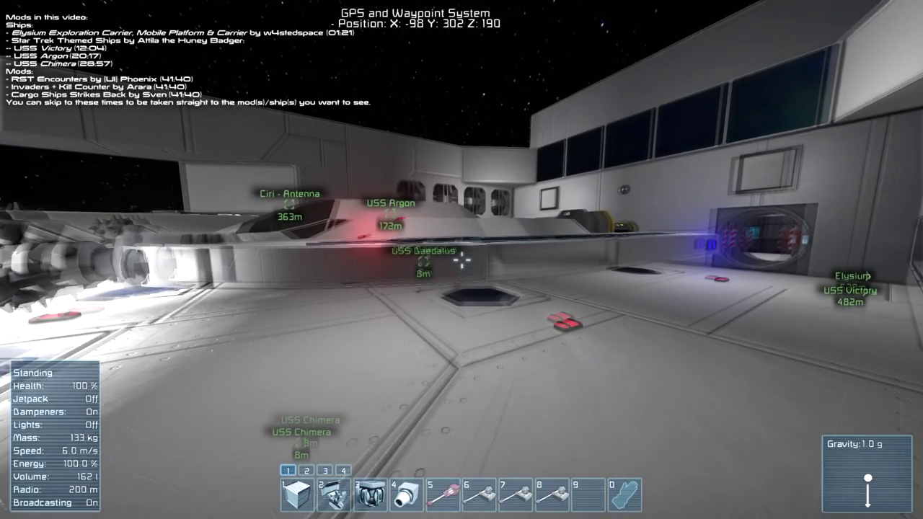
mouse_move(462, 260)
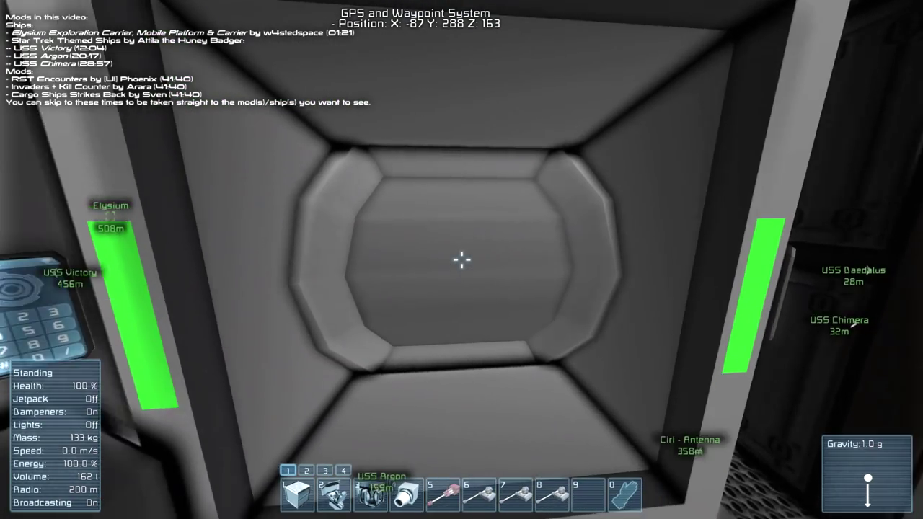
mouse_move(462, 259)
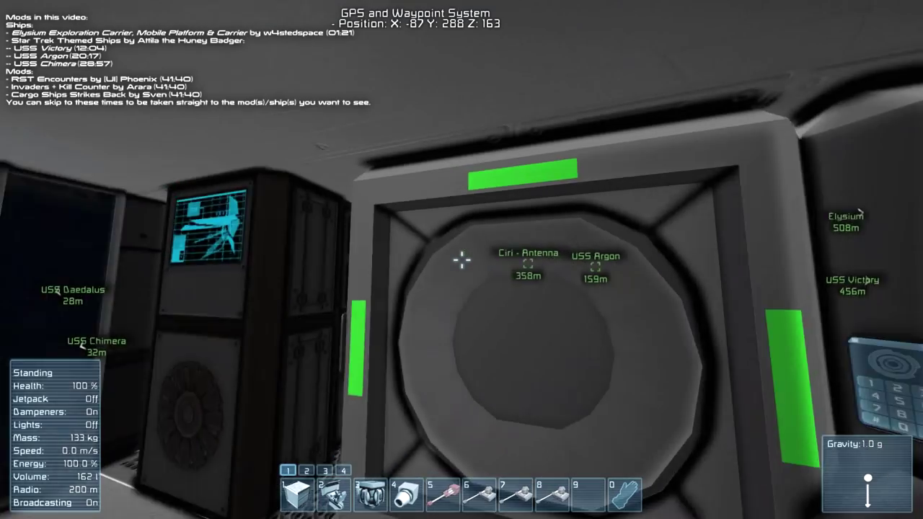
mouse_move(462, 259)
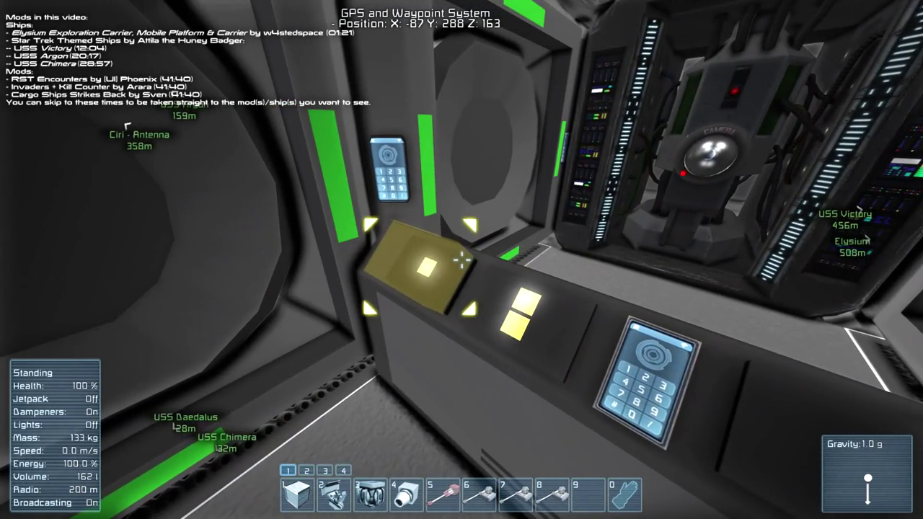
mouse_move(462, 260)
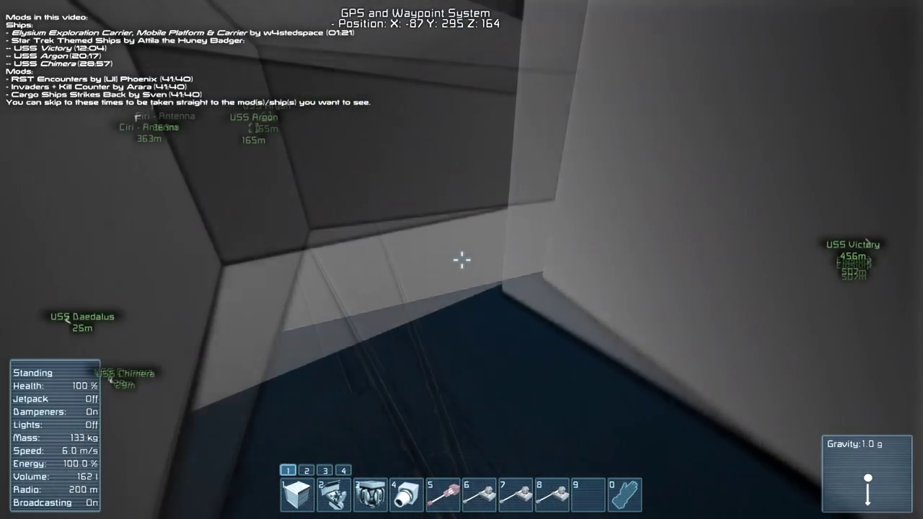
mouse_move(462, 259)
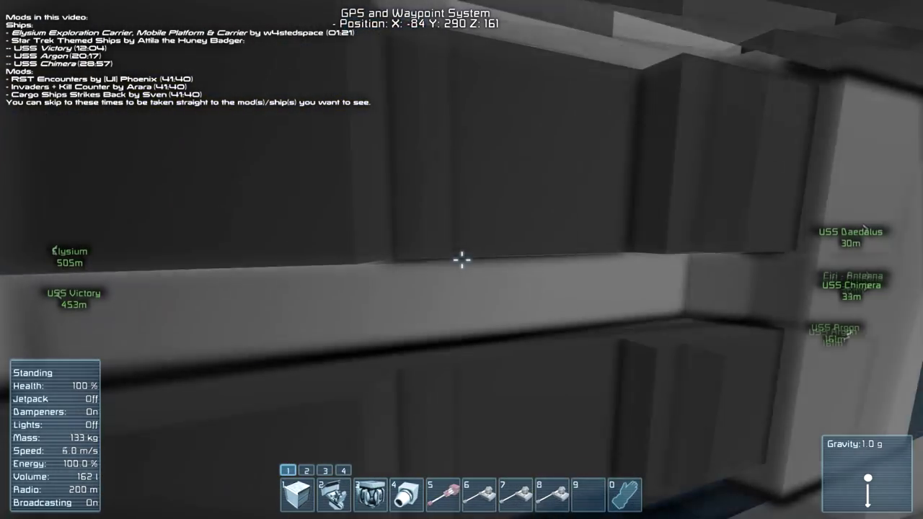
mouse_move(461, 259)
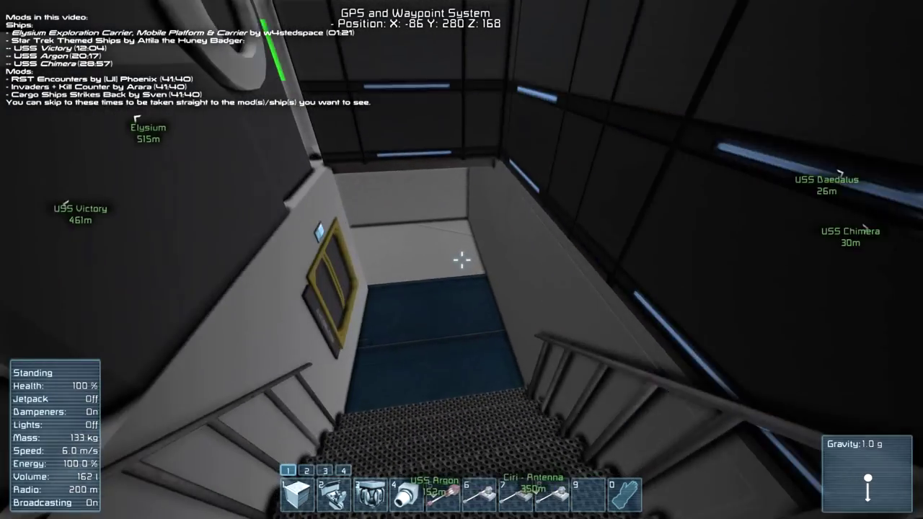
mouse_move(462, 260)
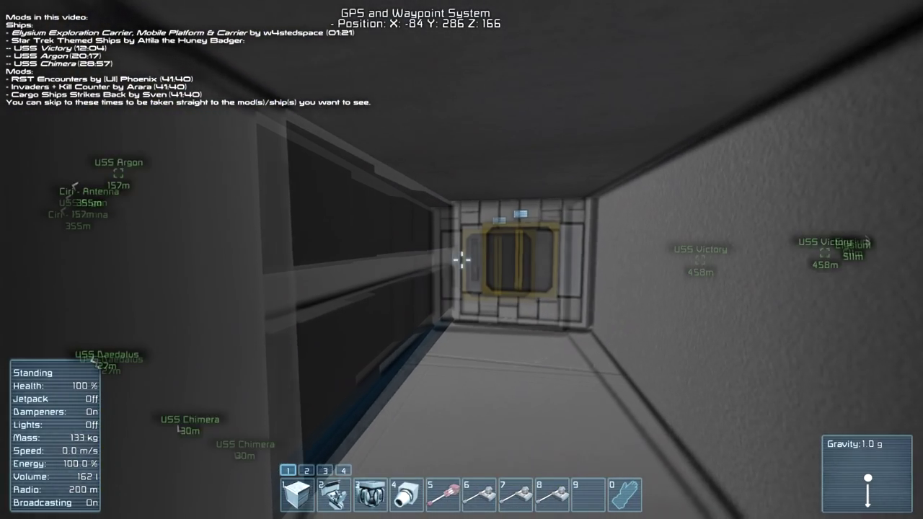
mouse_move(461, 260)
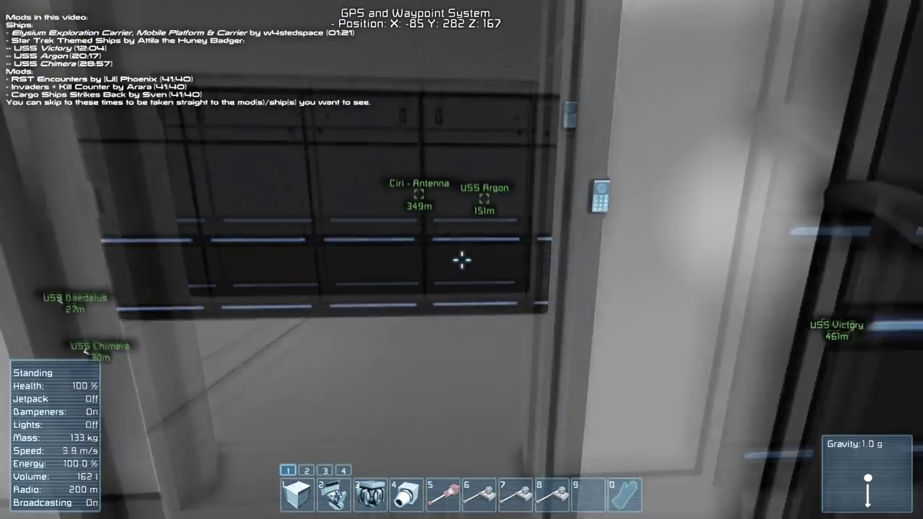
mouse_move(462, 259)
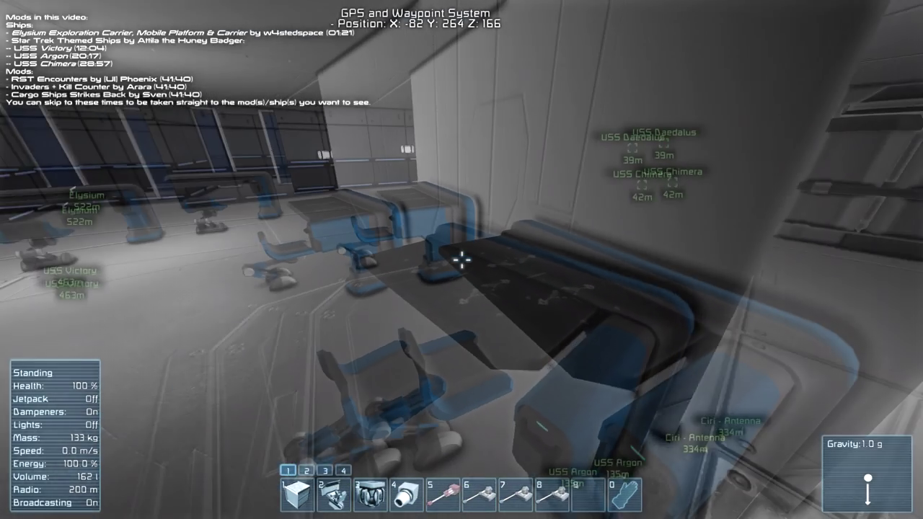
mouse_move(461, 259)
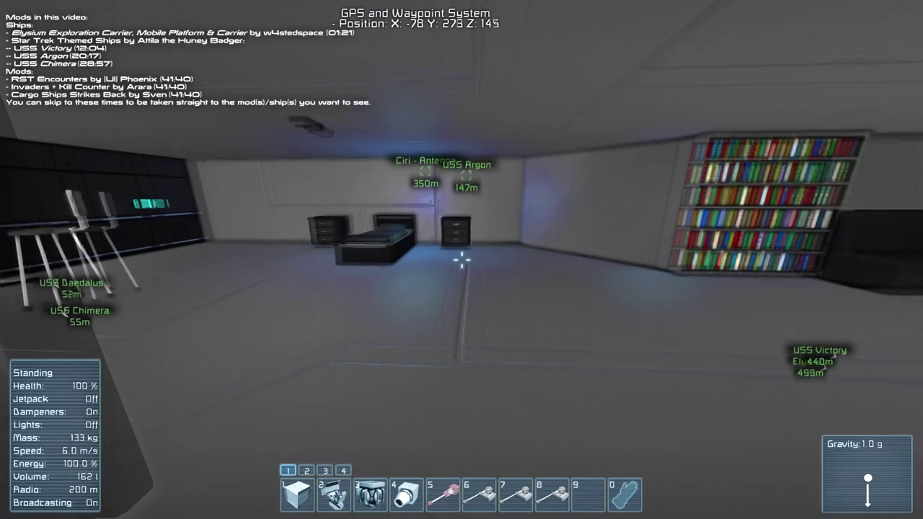
mouse_move(462, 259)
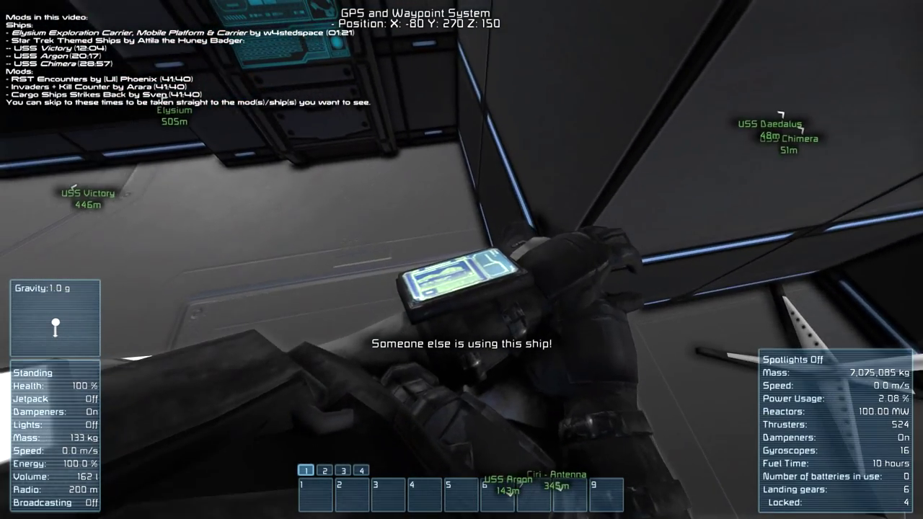
mouse_move(462, 259)
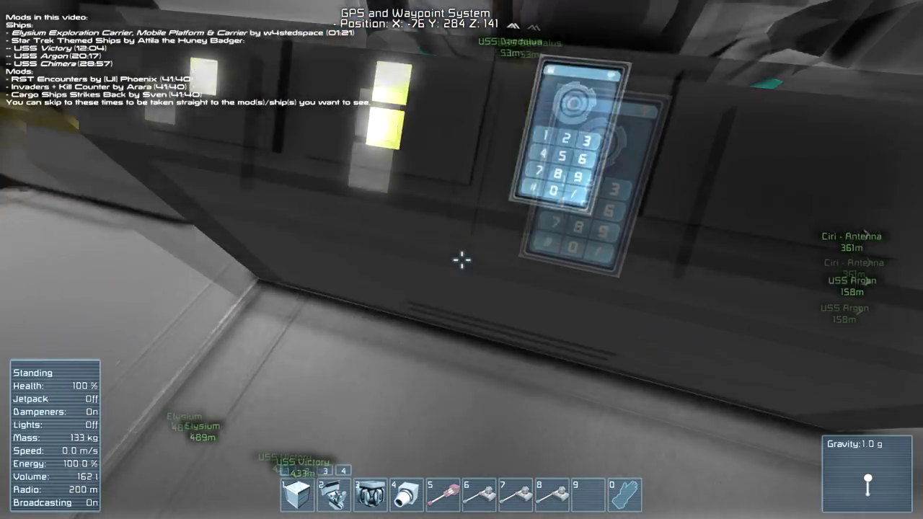
mouse_move(462, 259)
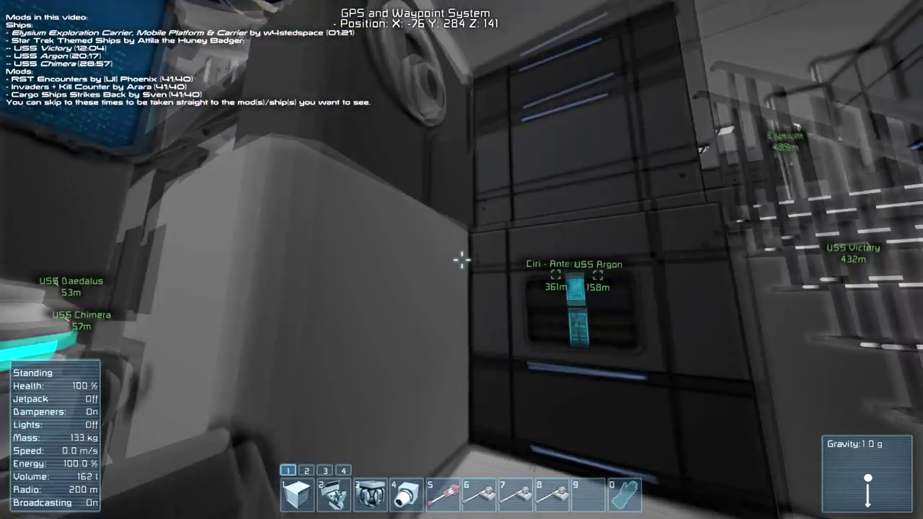
mouse_move(461, 260)
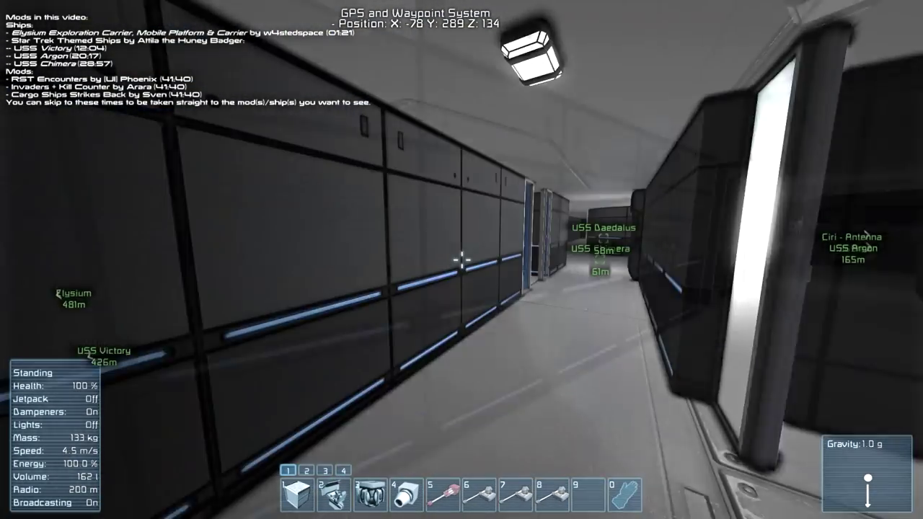
mouse_move(462, 260)
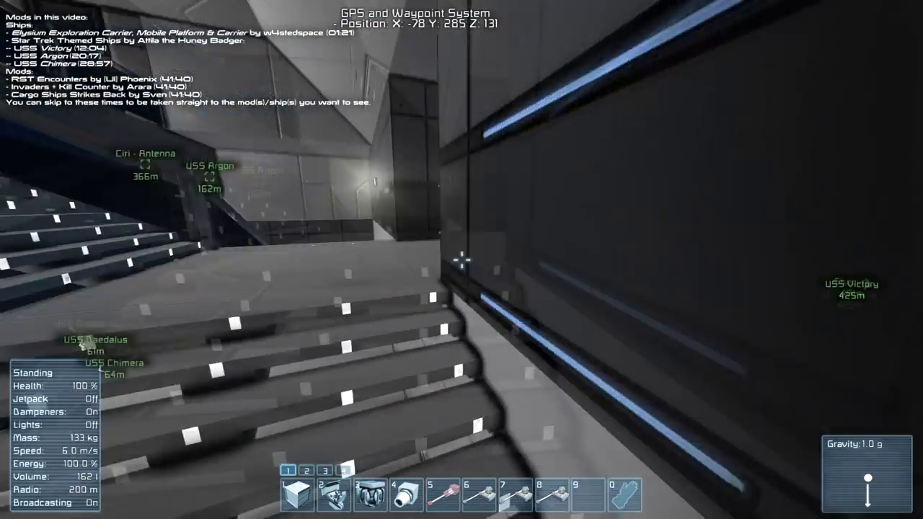
mouse_move(462, 259)
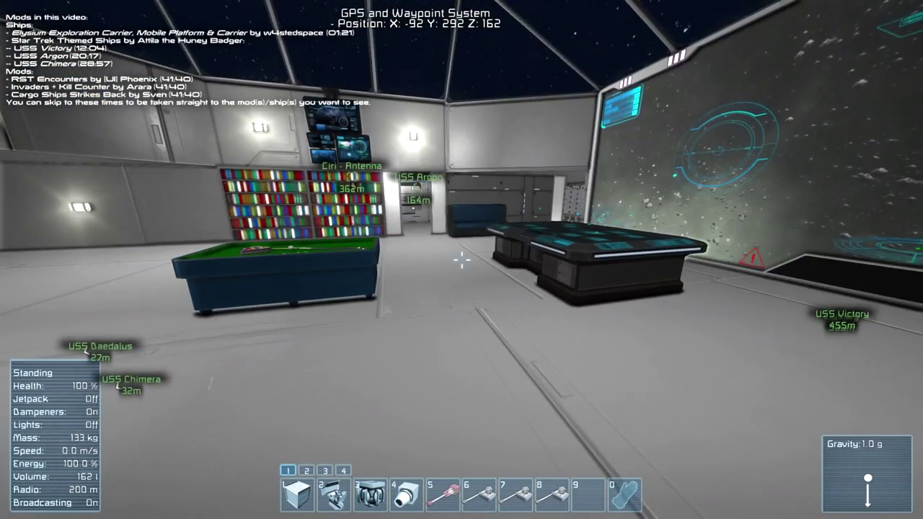
mouse_move(462, 259)
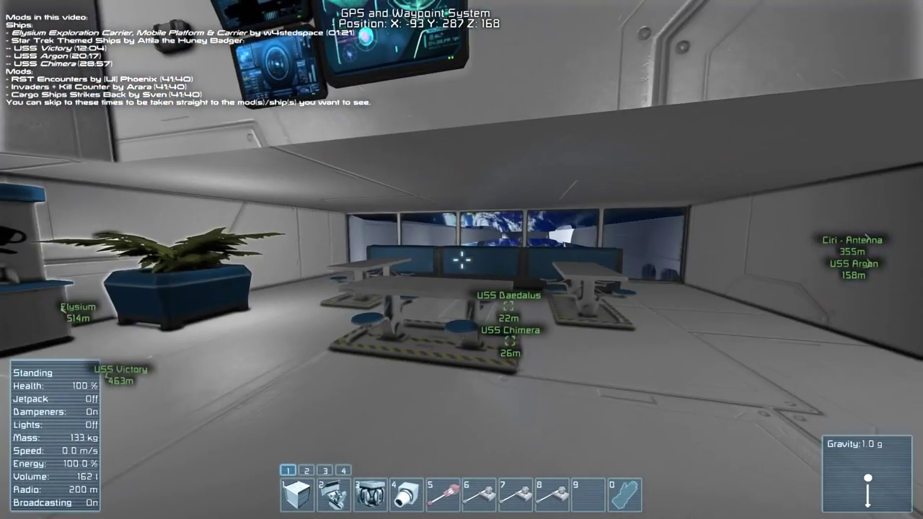
mouse_move(461, 260)
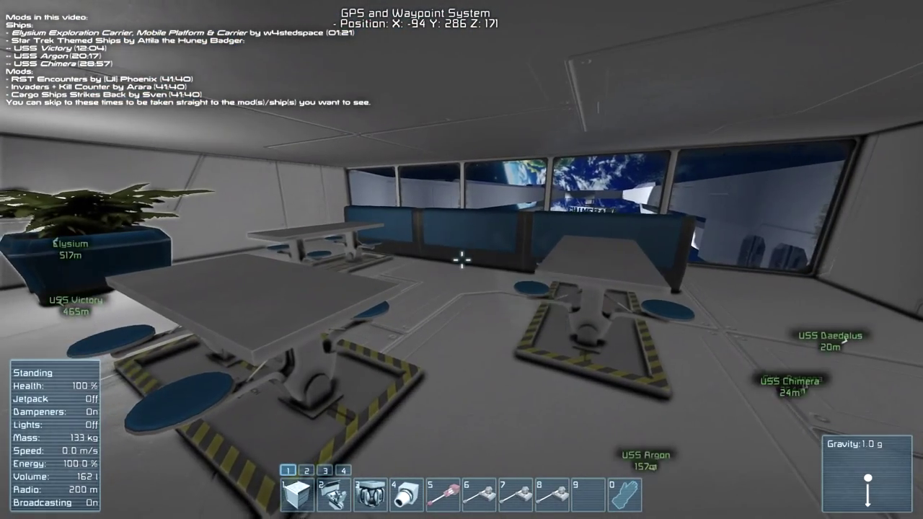
mouse_move(461, 259)
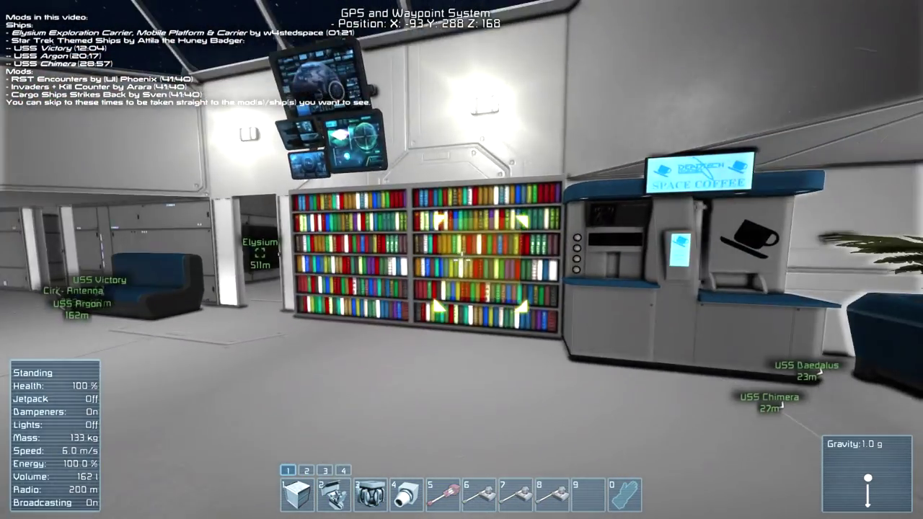
mouse_move(462, 260)
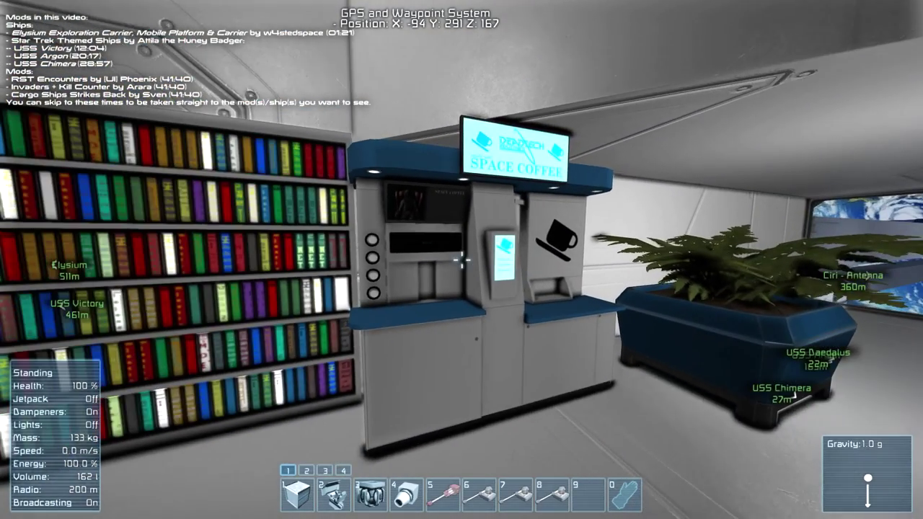
mouse_move(462, 260)
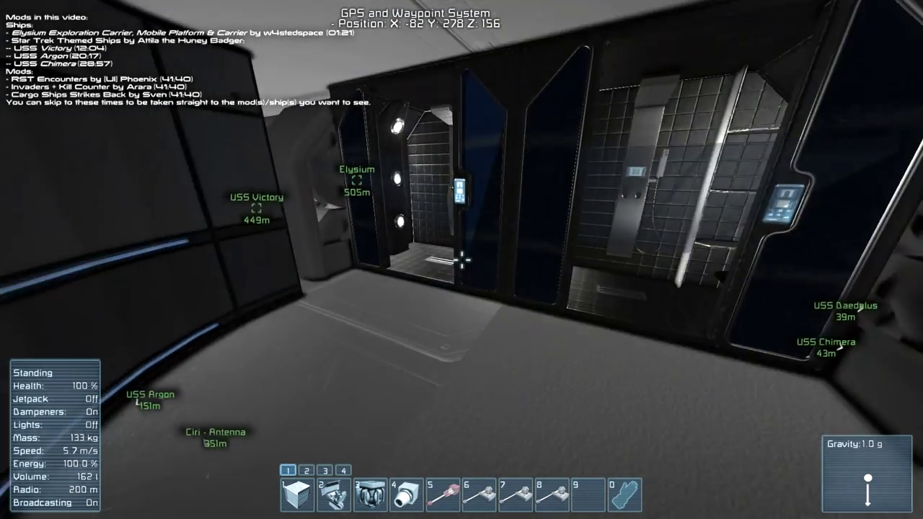
mouse_move(461, 259)
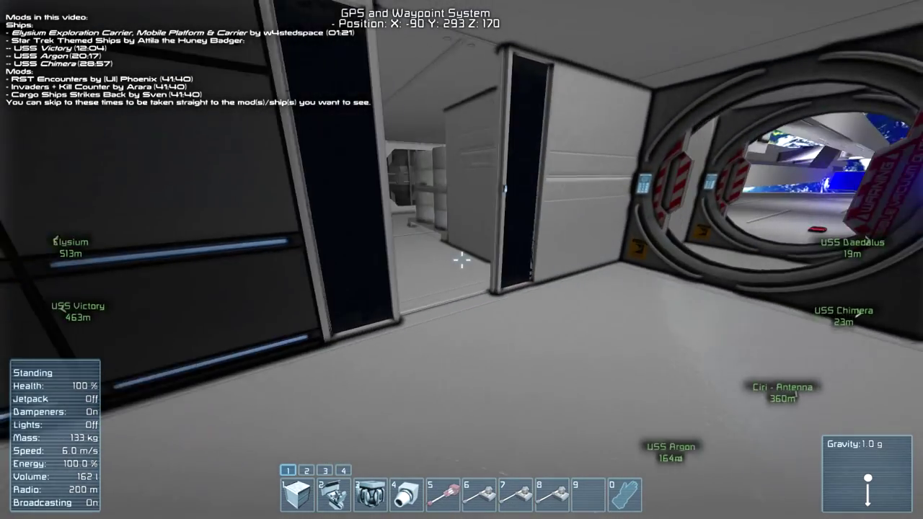
mouse_move(462, 260)
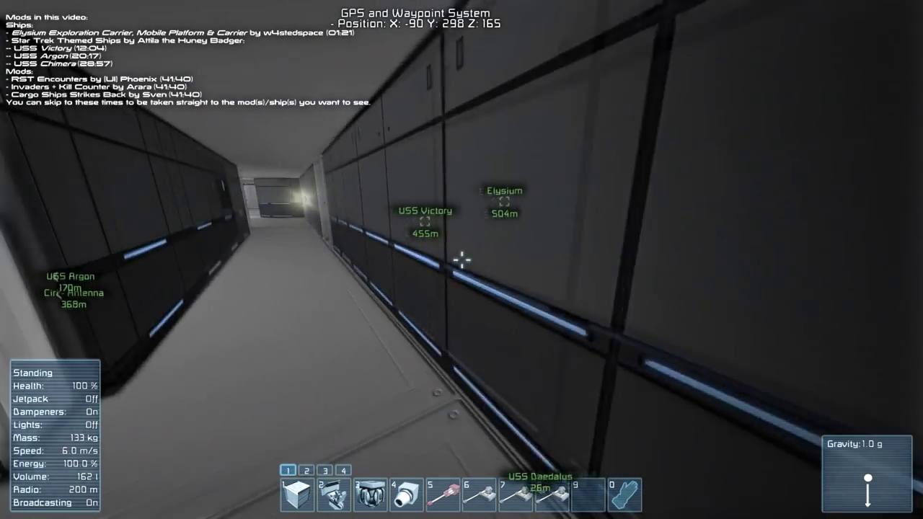
mouse_move(462, 260)
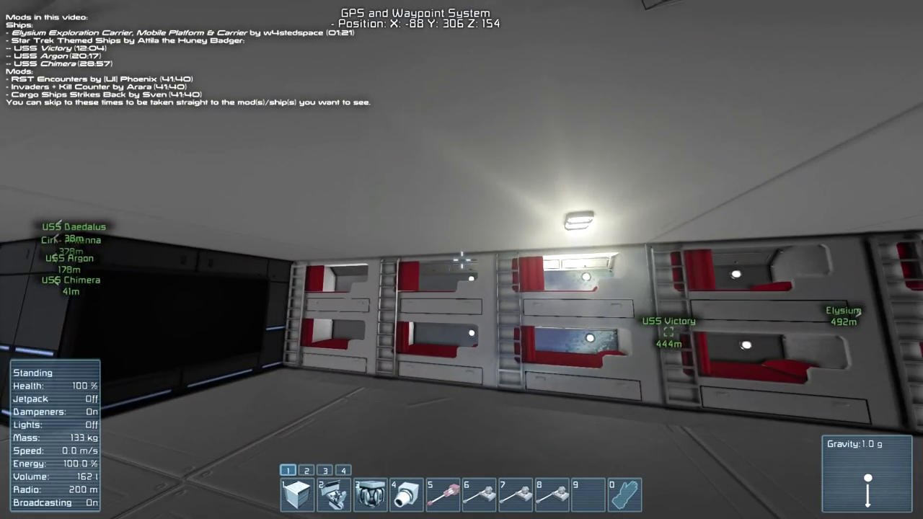
mouse_move(462, 259)
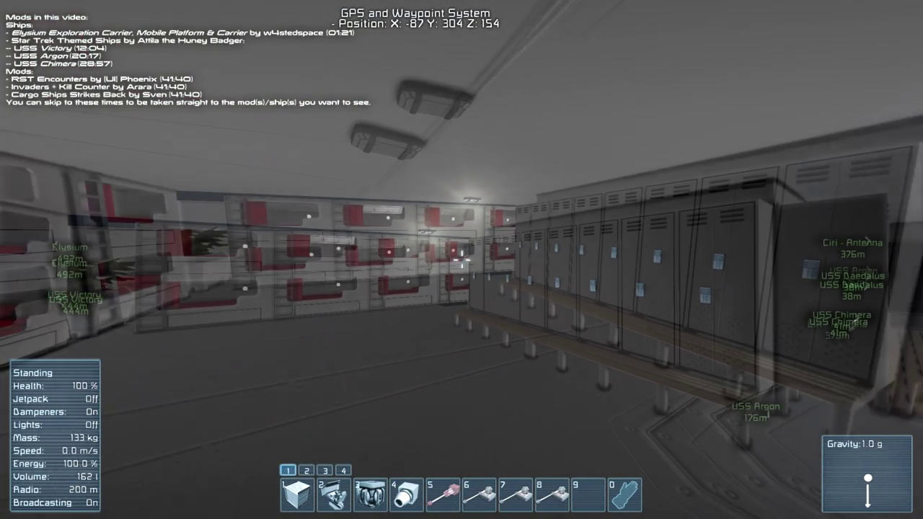
mouse_move(461, 259)
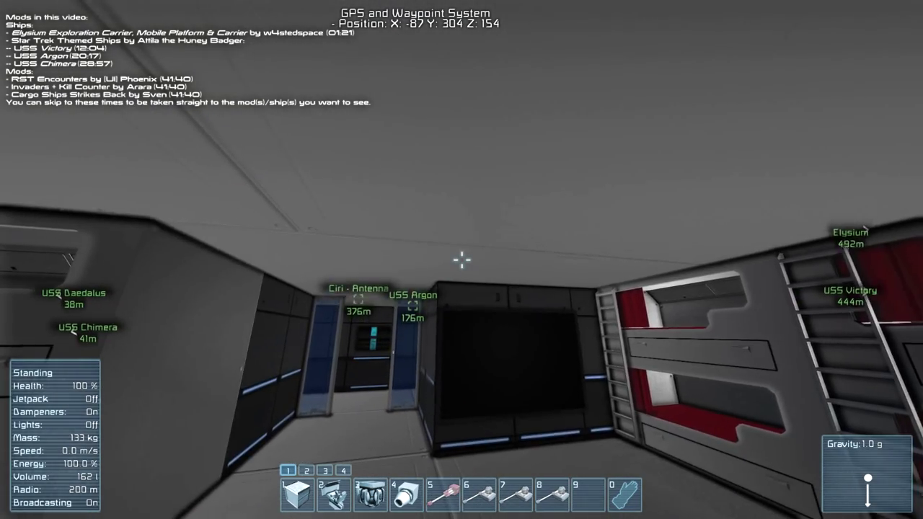
Walk past the bunks and lockers down the dark corridor to the open door
key("w")
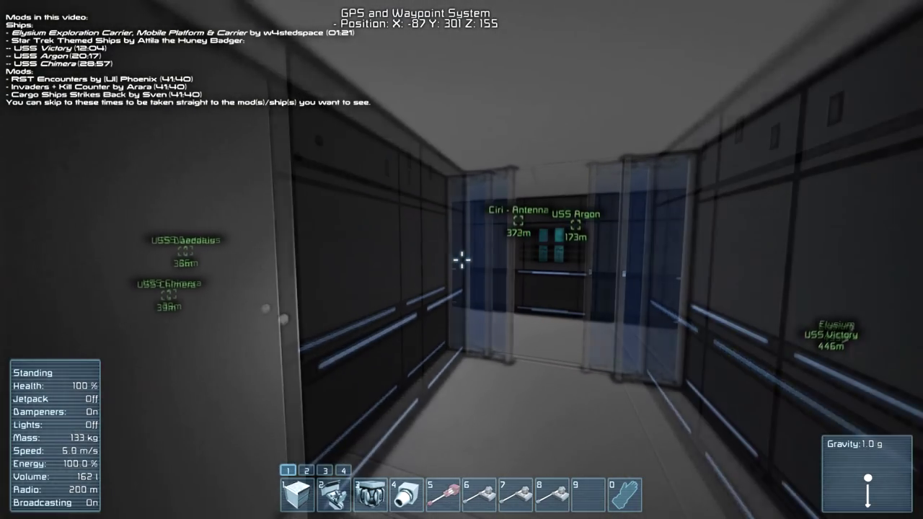
mouse_move(461, 260)
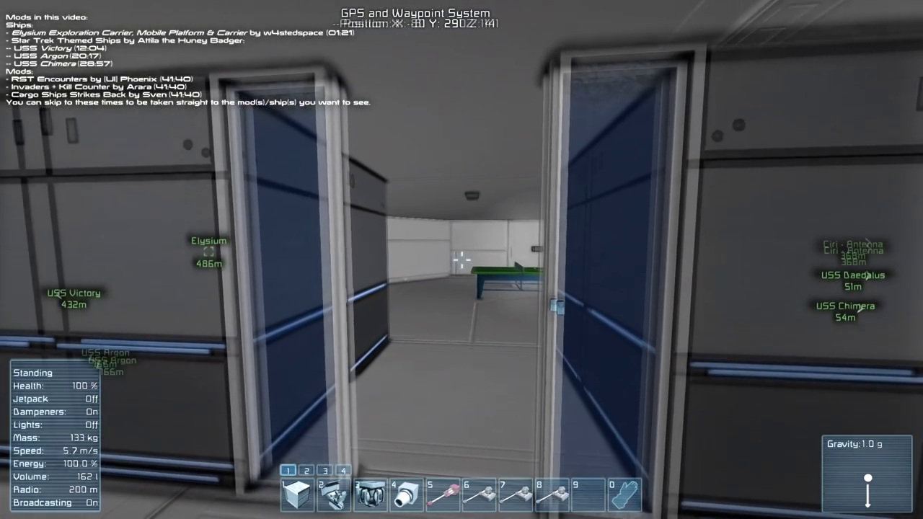
mouse_move(461, 260)
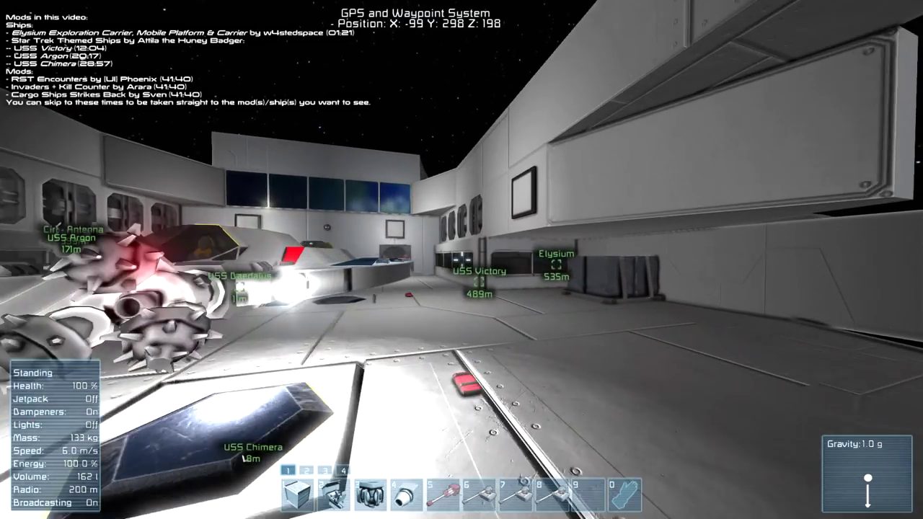
mouse_move(461, 260)
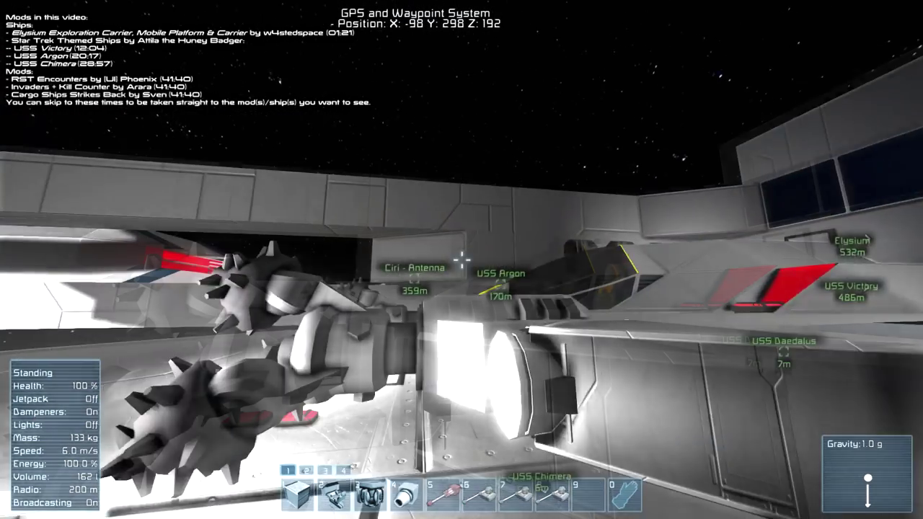
mouse_move(462, 259)
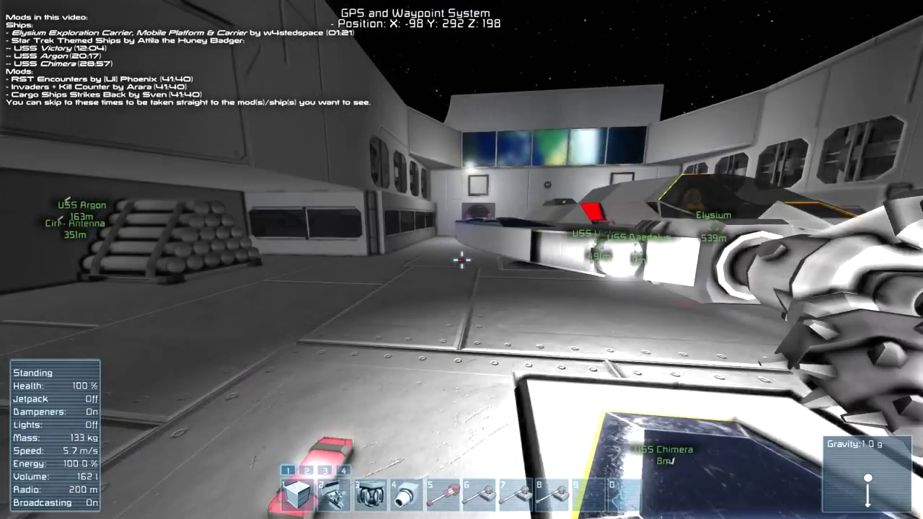
mouse_move(462, 260)
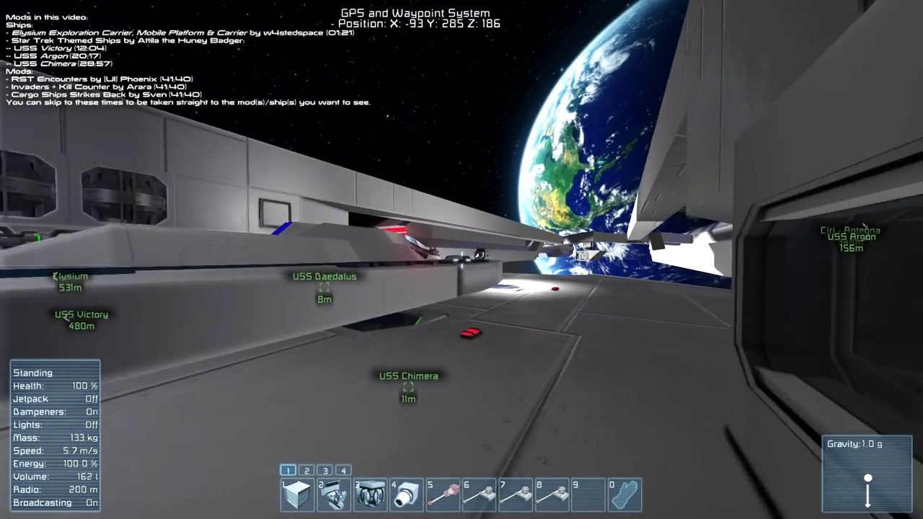
Crouch on the Chimera's hangar deck beside the spiked drill craft
key("c")
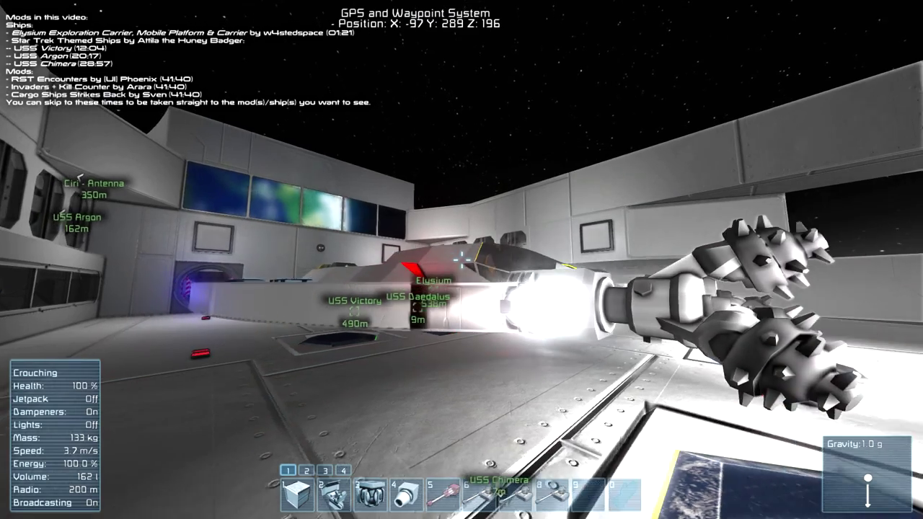
mouse_move(462, 260)
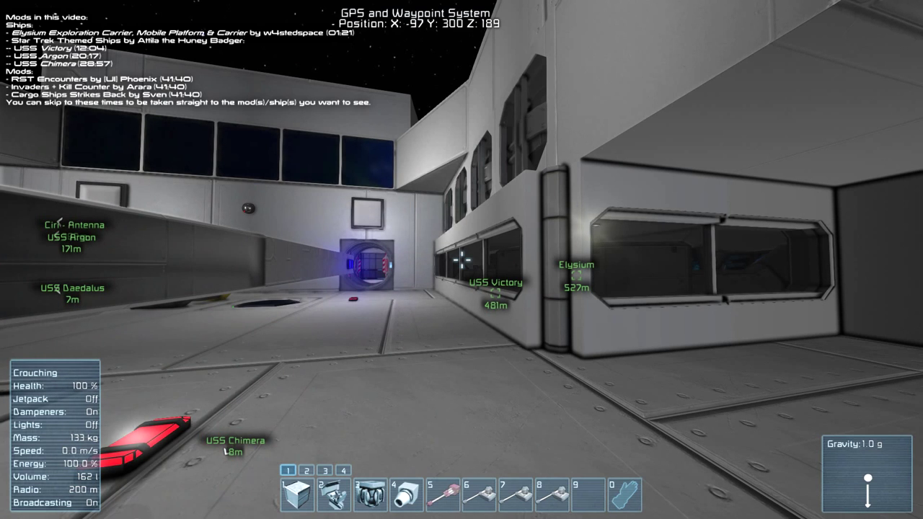
mouse_move(462, 260)
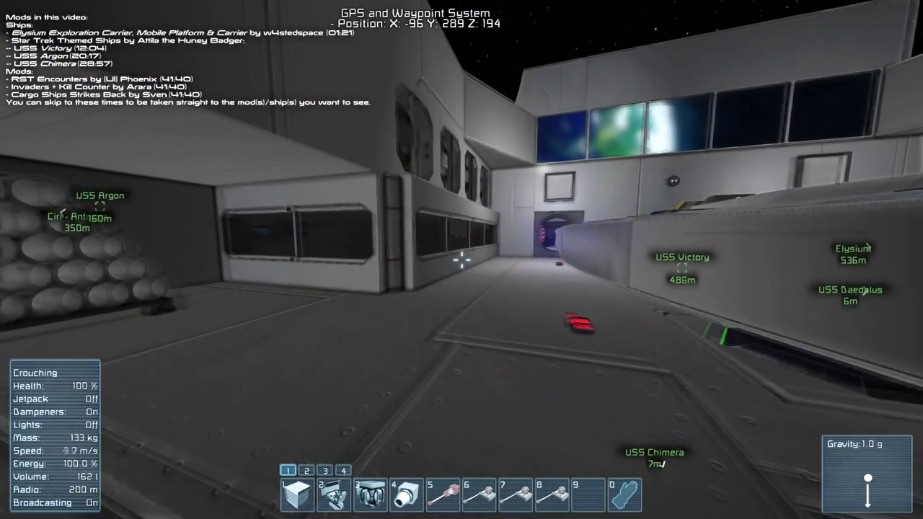
mouse_move(461, 260)
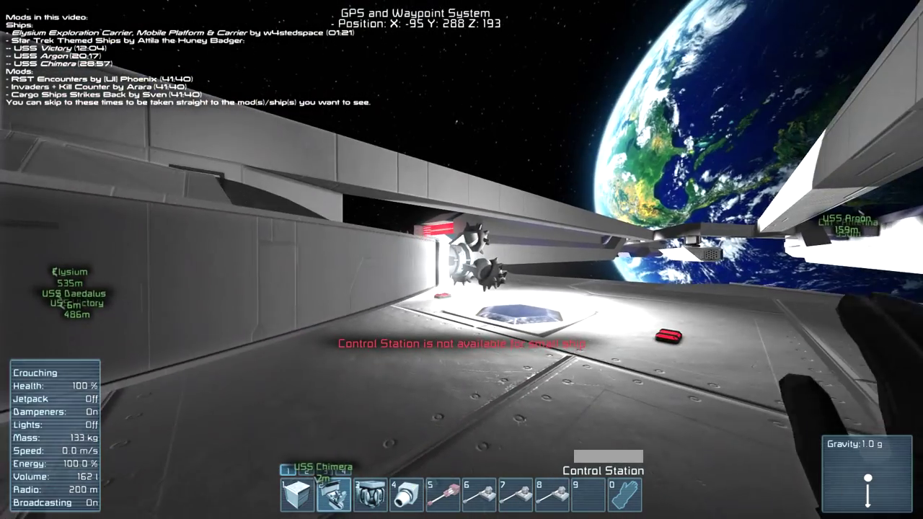
mouse_move(462, 260)
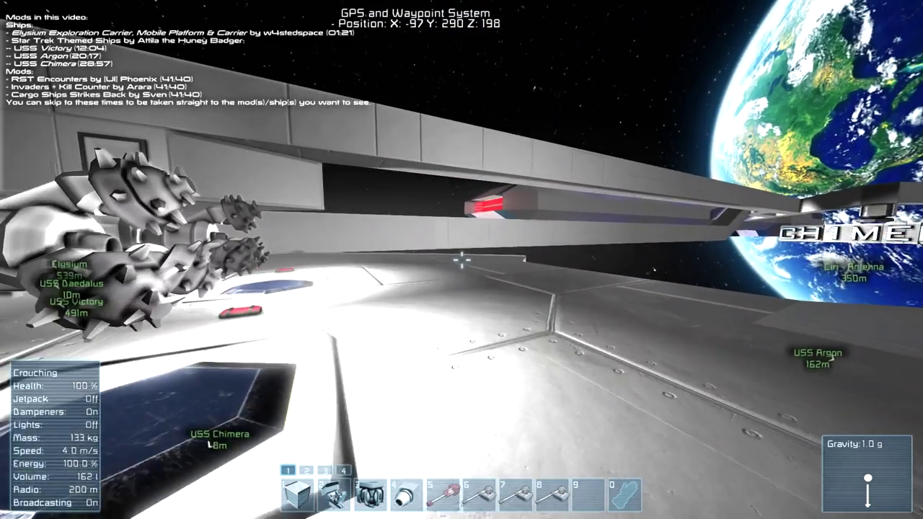
mouse_move(461, 260)
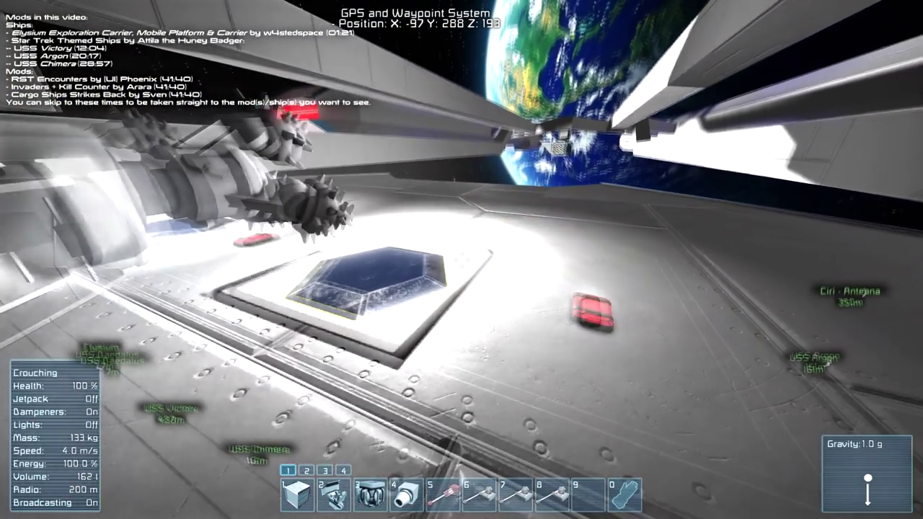
mouse_move(461, 260)
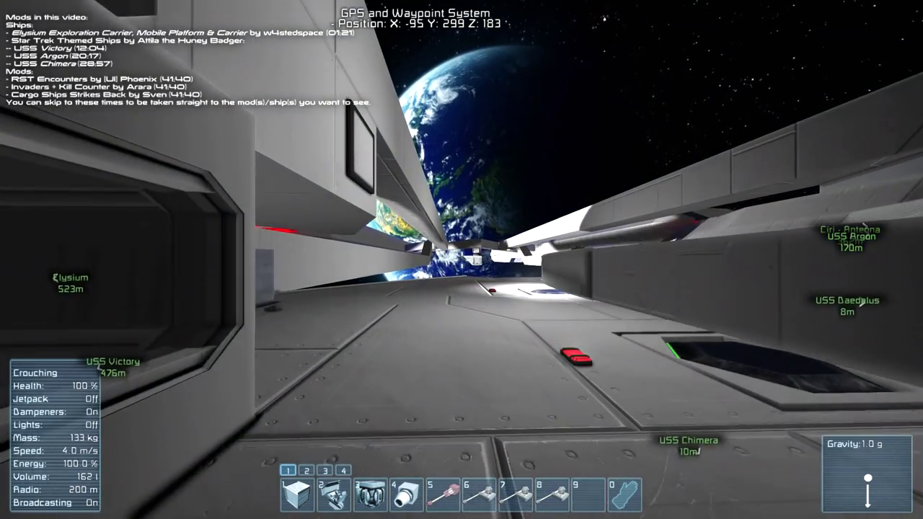
mouse_move(462, 259)
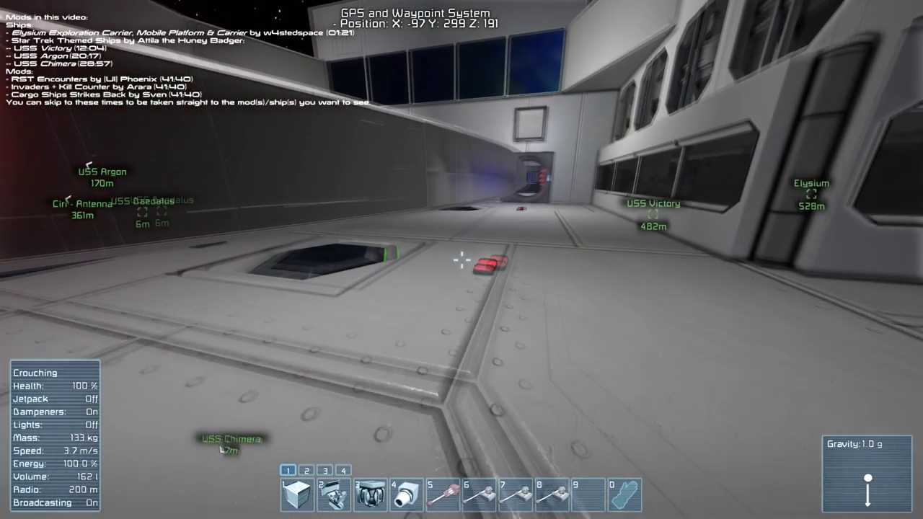
mouse_move(462, 259)
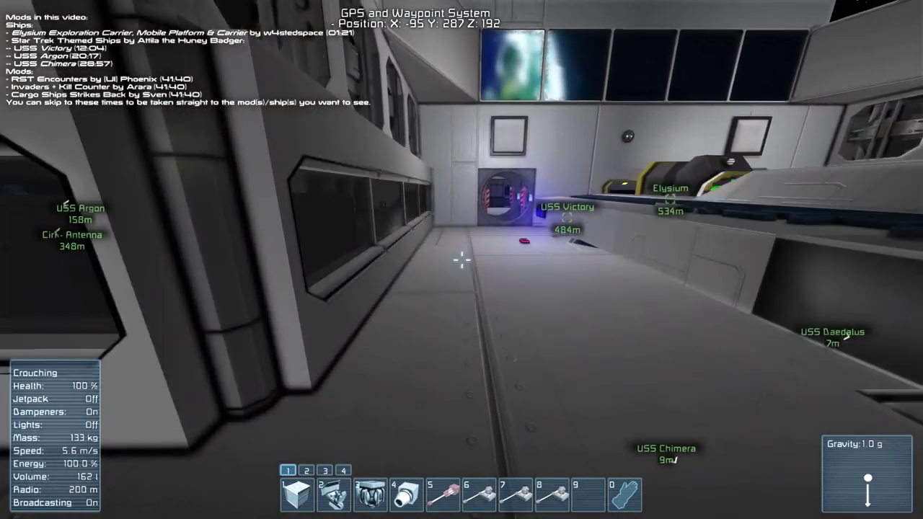
mouse_move(462, 260)
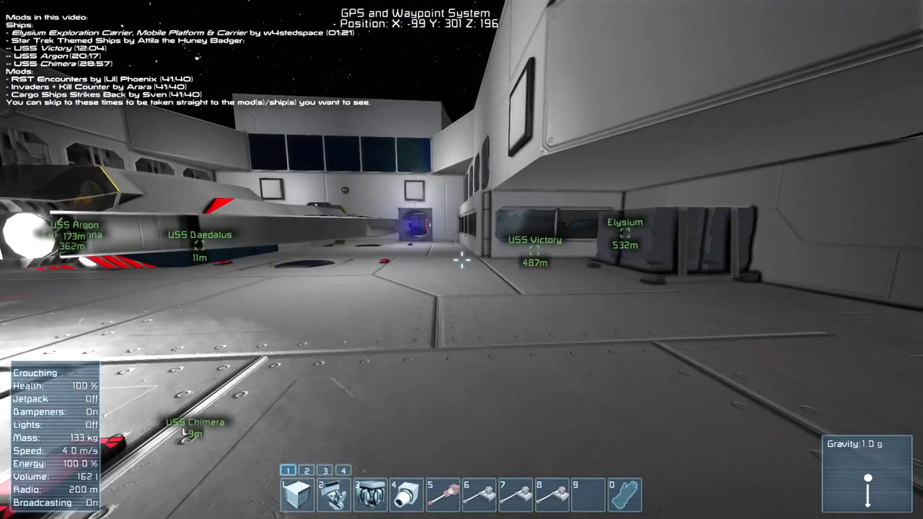
mouse_move(462, 260)
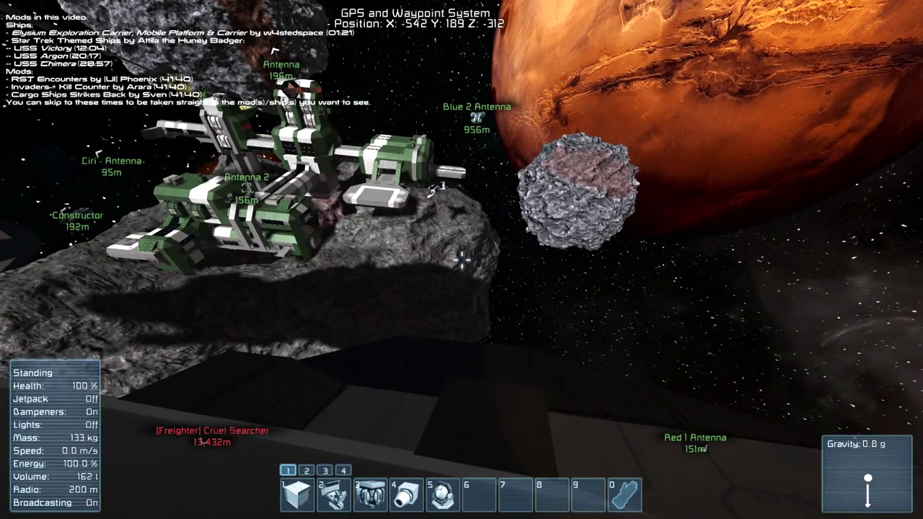
mouse_move(461, 260)
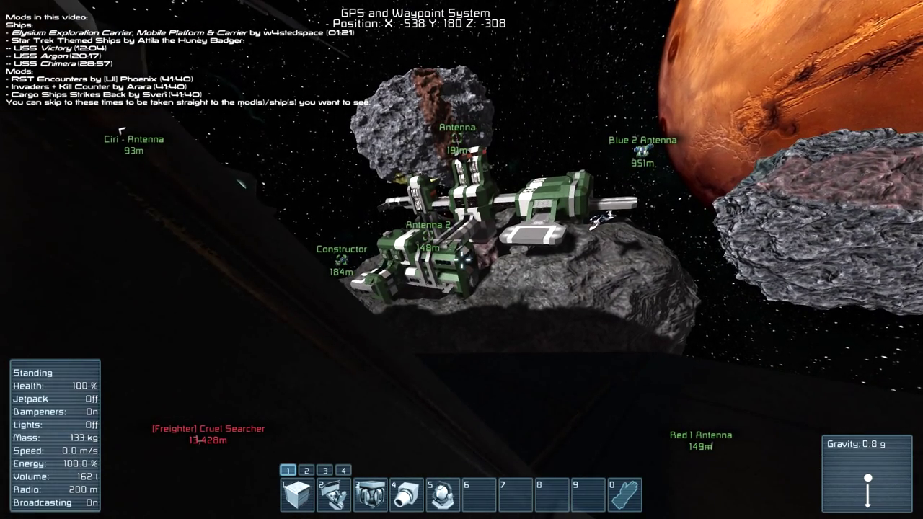
Toggle the helmet view while looking toward the Cruel Searcher freighter marker 13 km away
key("j")
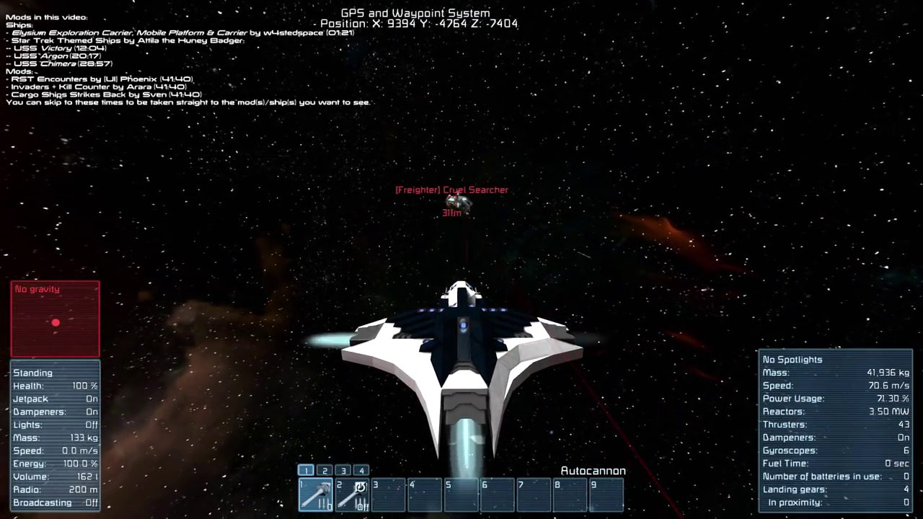
Thrust the white fighter forward to close on the hostile freighter Cruel Searcher
key("w")
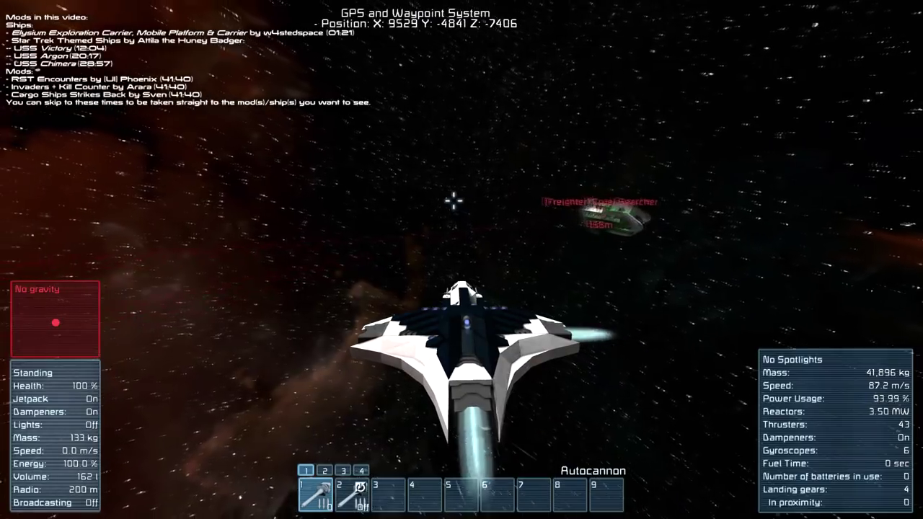